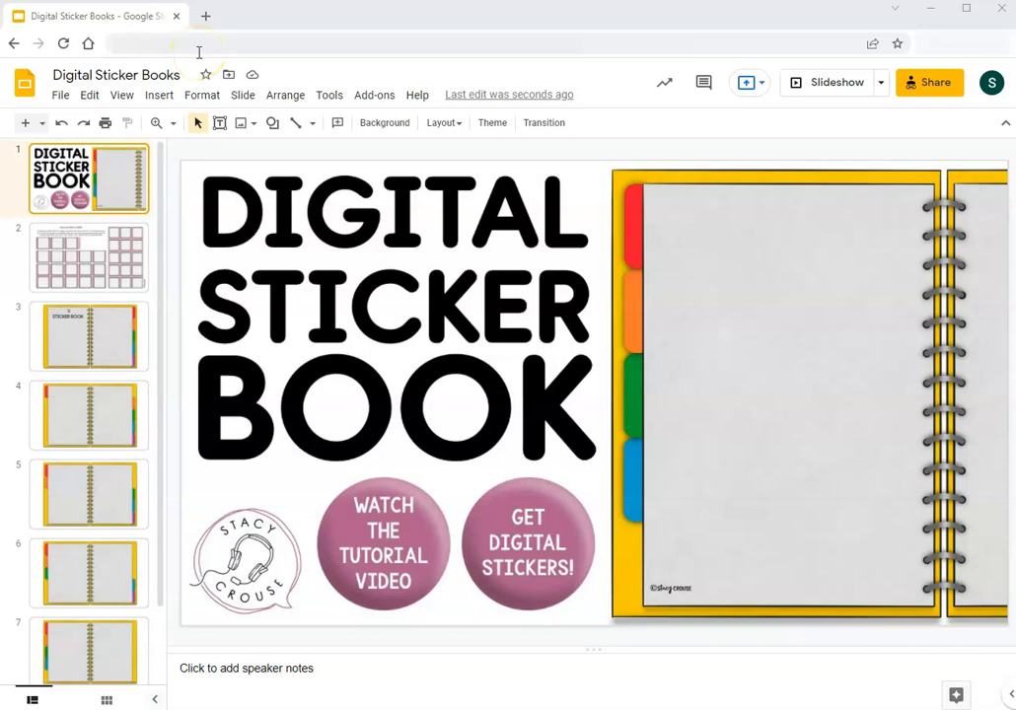
{"action": "mouse_move", "coordinate": [474, 394]}
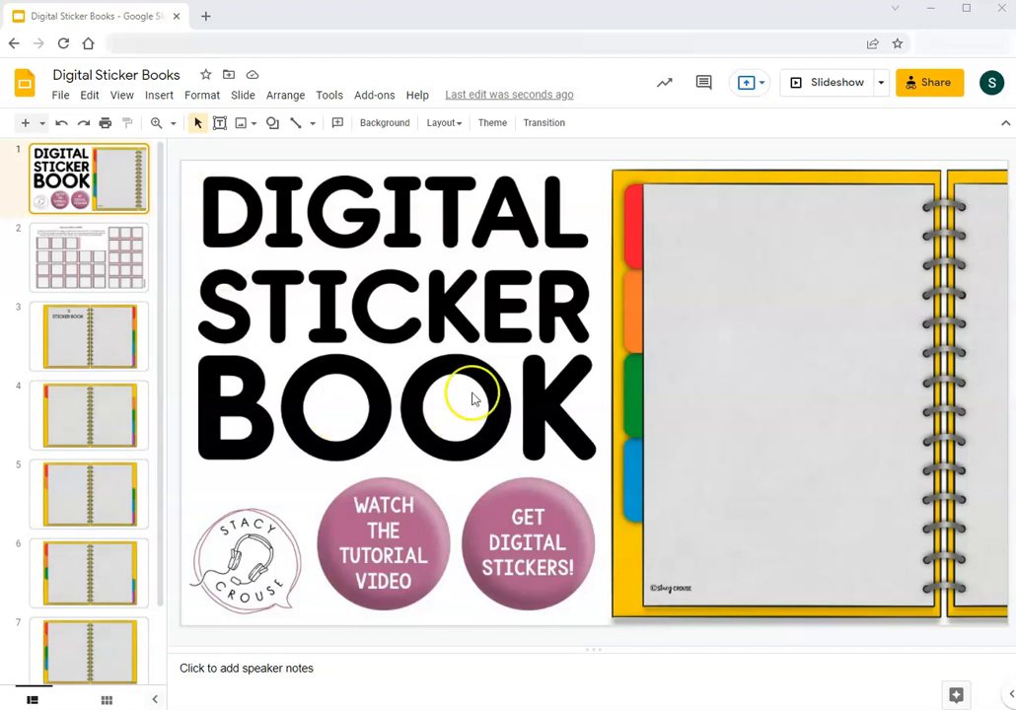
{"action": "mouse_move", "coordinate": [415, 403]}
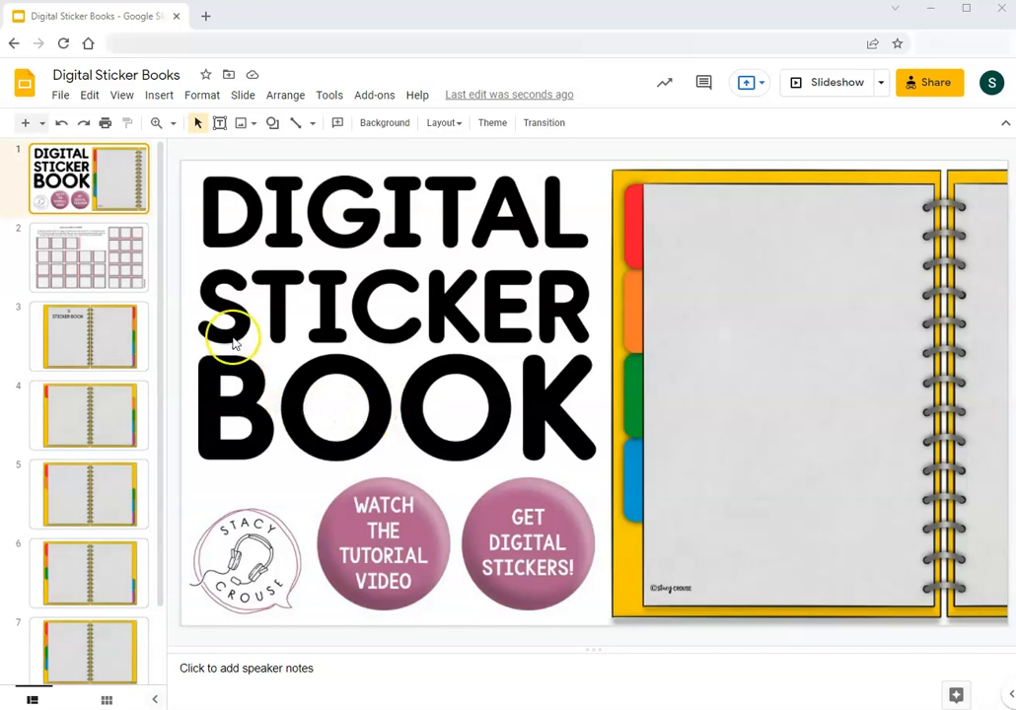
{"action": "mouse_move", "coordinate": [431, 376]}
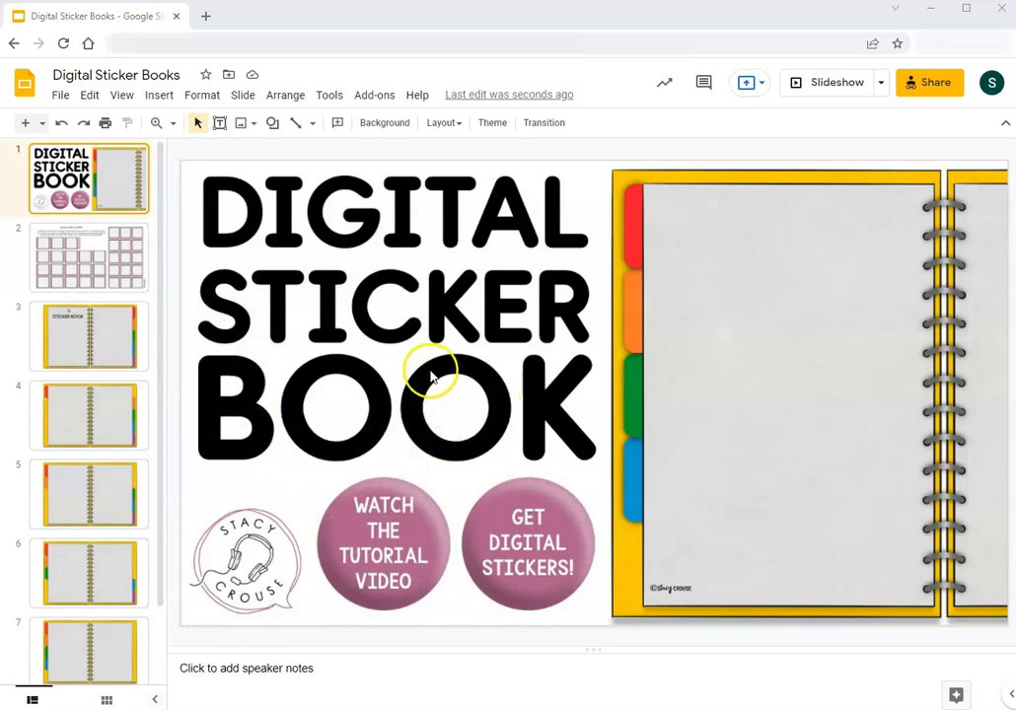
{"action": "mouse_move", "coordinate": [170, 334]}
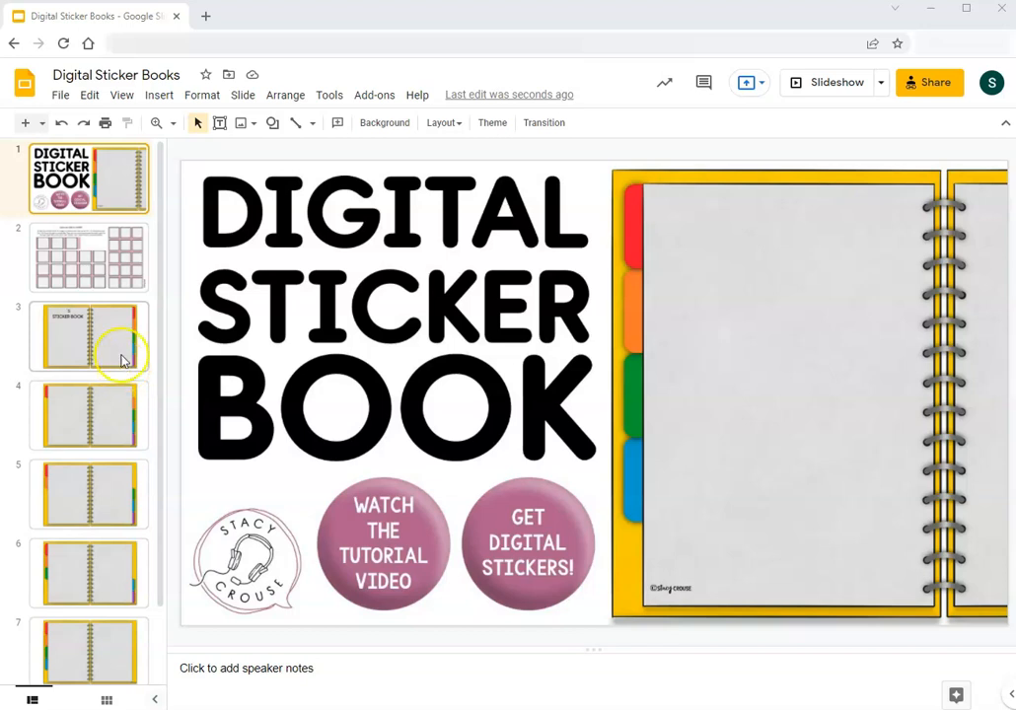
Step: Start making a copy of the whole presentation from the File menu, then cancel
{"action": "left_click", "coordinate": [60, 95]}
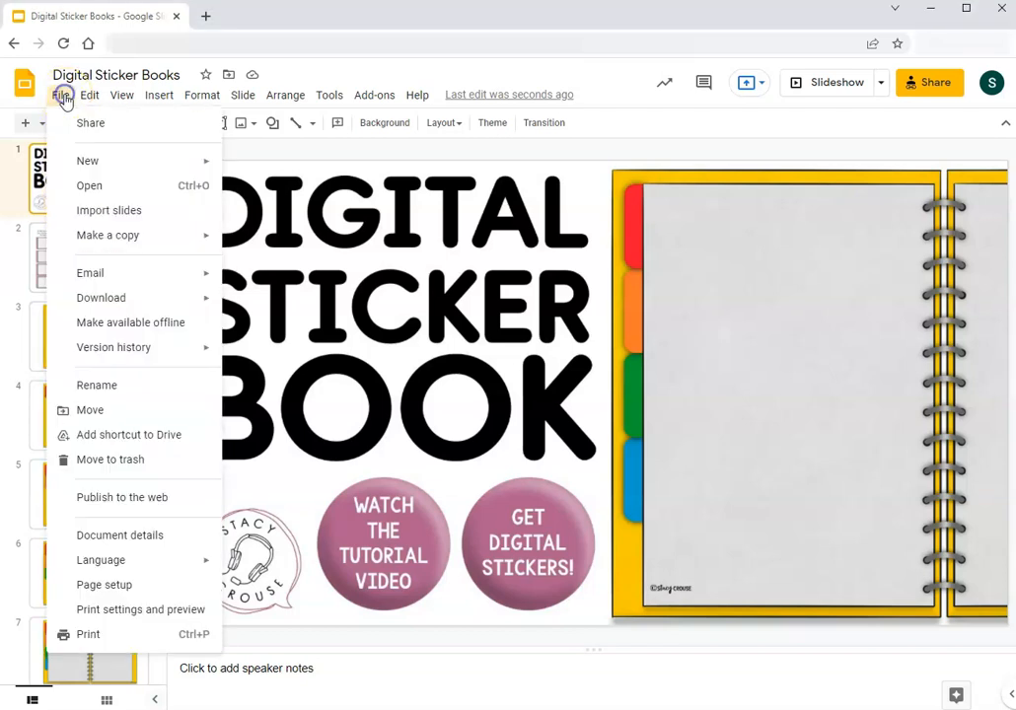
{"action": "mouse_move", "coordinate": [108, 235]}
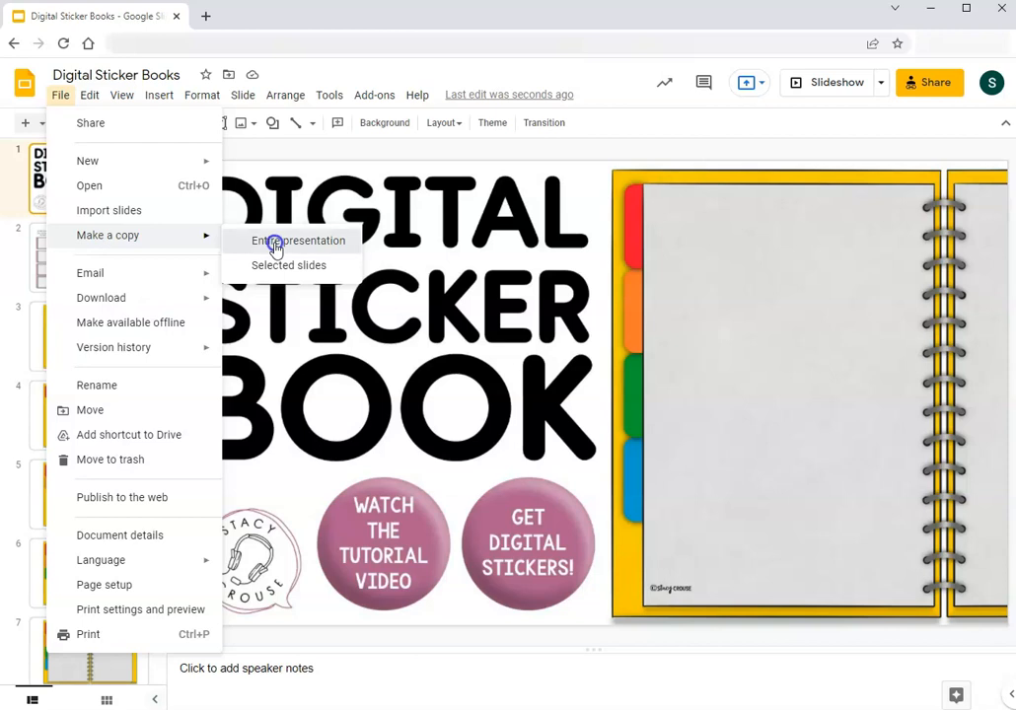
{"action": "left_click", "coordinate": [299, 241]}
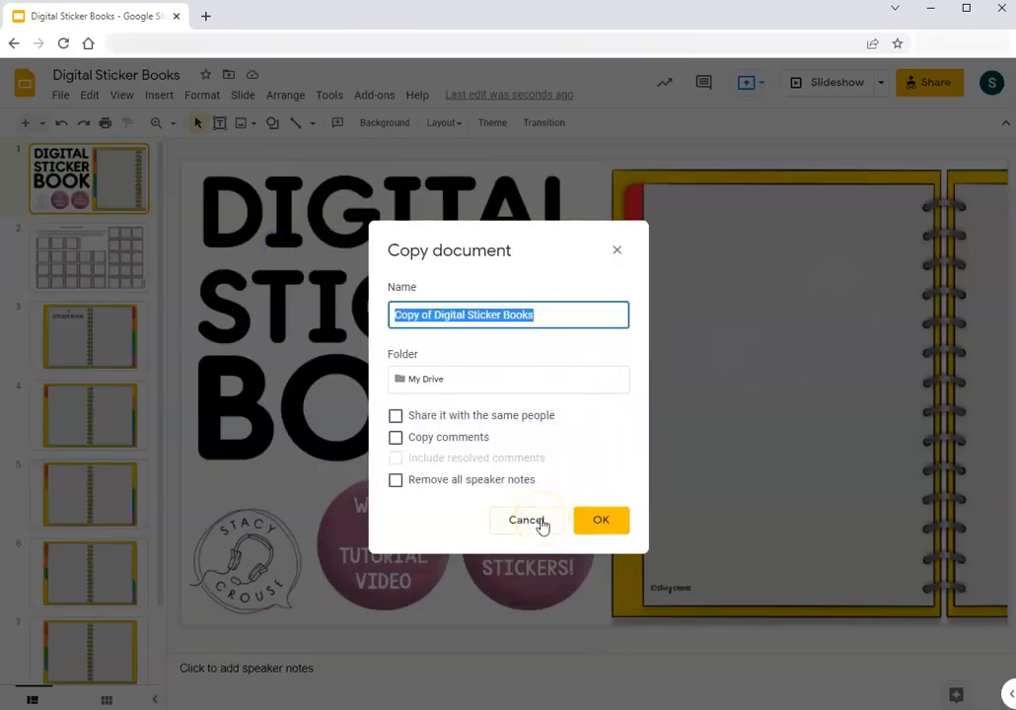
{"action": "left_click", "coordinate": [526, 520]}
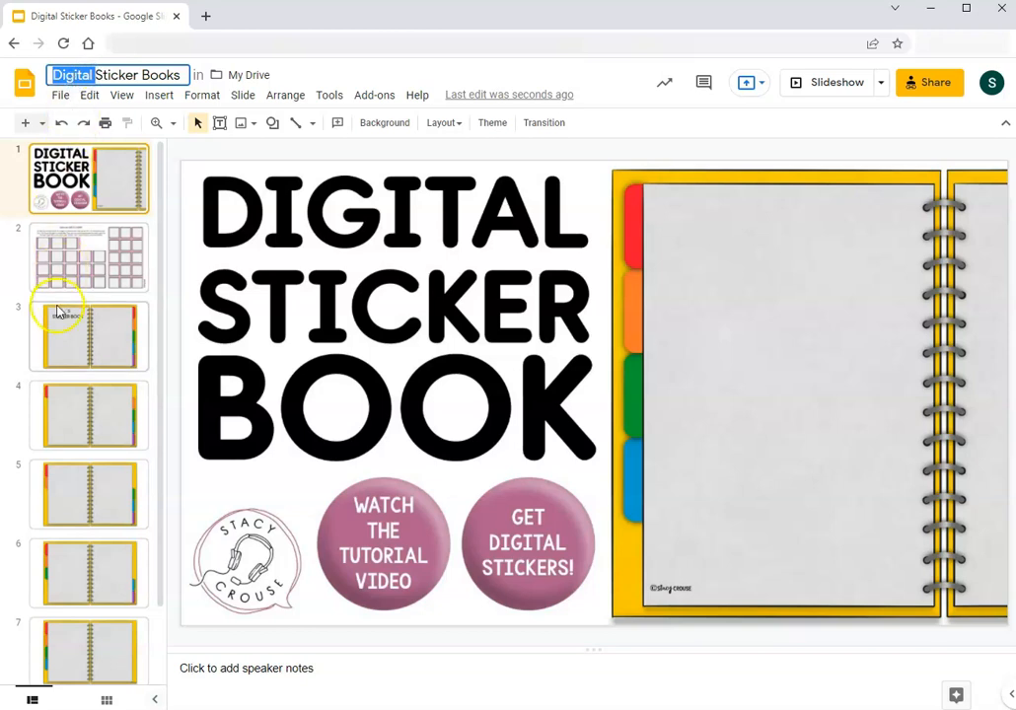
Step: Open the sticker book cover slide, bring up its slide options, then dismiss them
{"action": "left_click", "coordinate": [89, 335]}
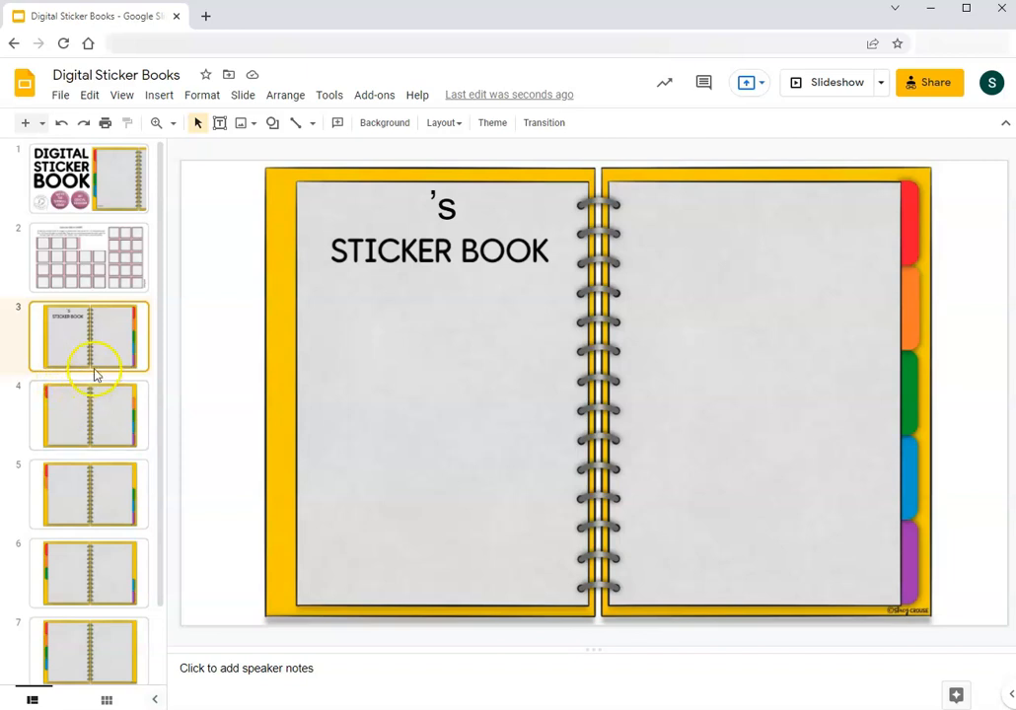
{"action": "mouse_move", "coordinate": [52, 306]}
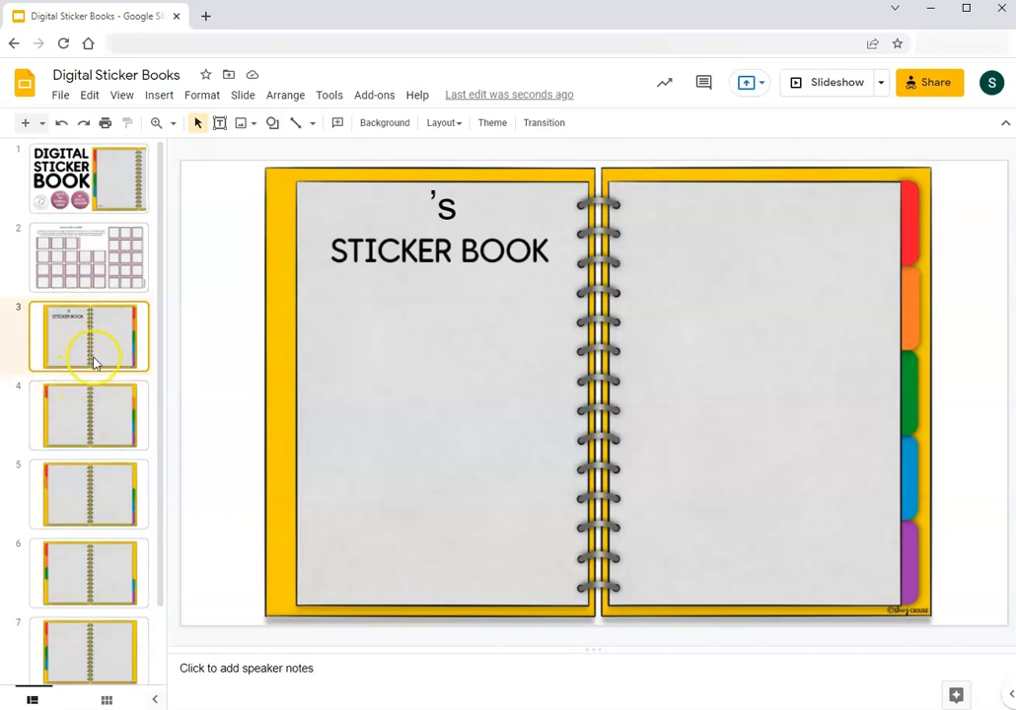
{"action": "right_click", "coordinate": [89, 335]}
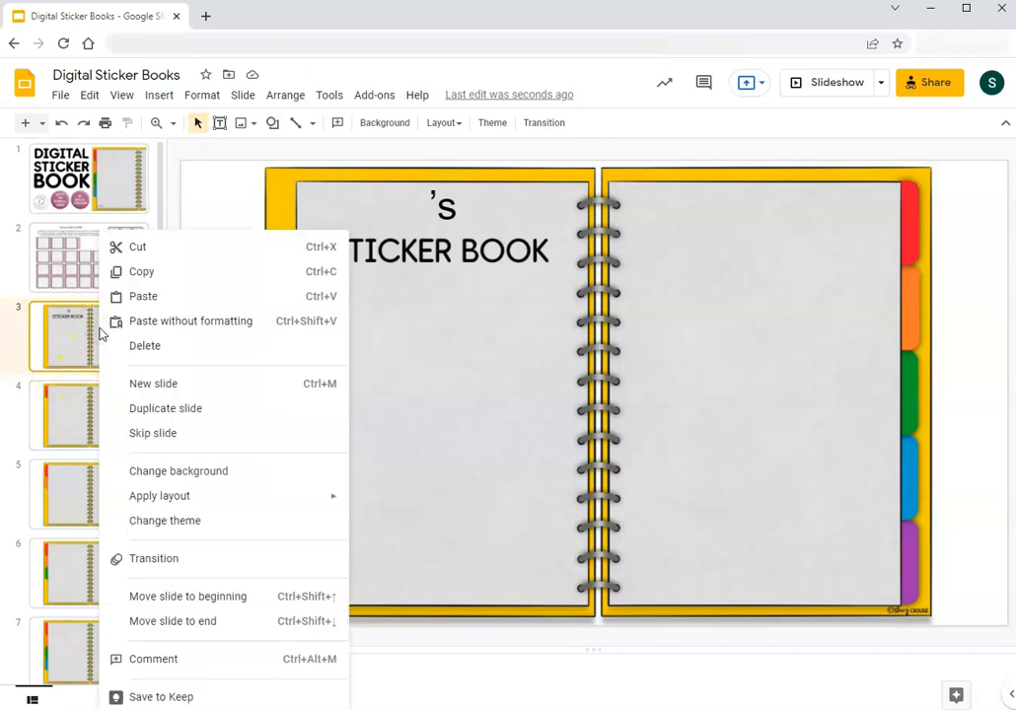
{"action": "mouse_move", "coordinate": [154, 384]}
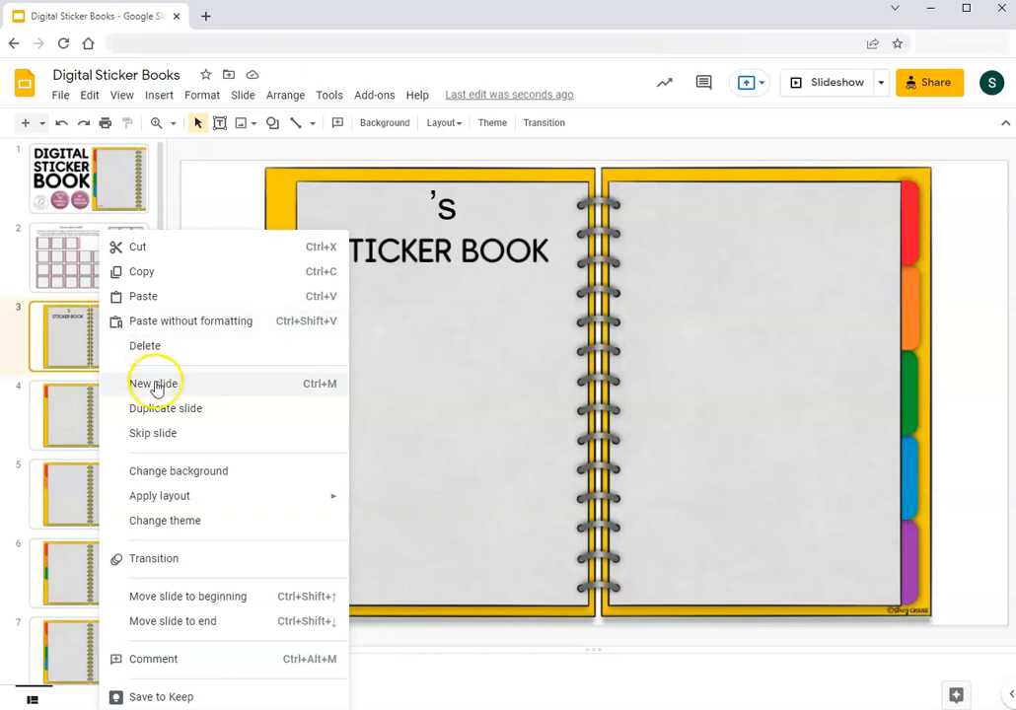
{"action": "mouse_move", "coordinate": [49, 356]}
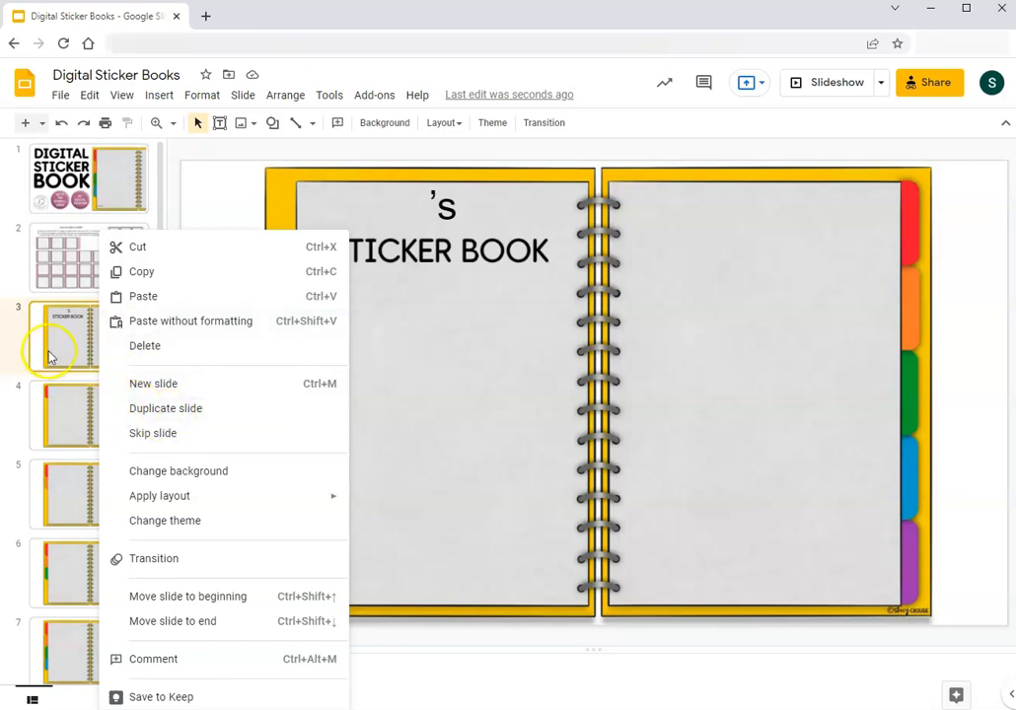
{"action": "left_click", "coordinate": [119, 296]}
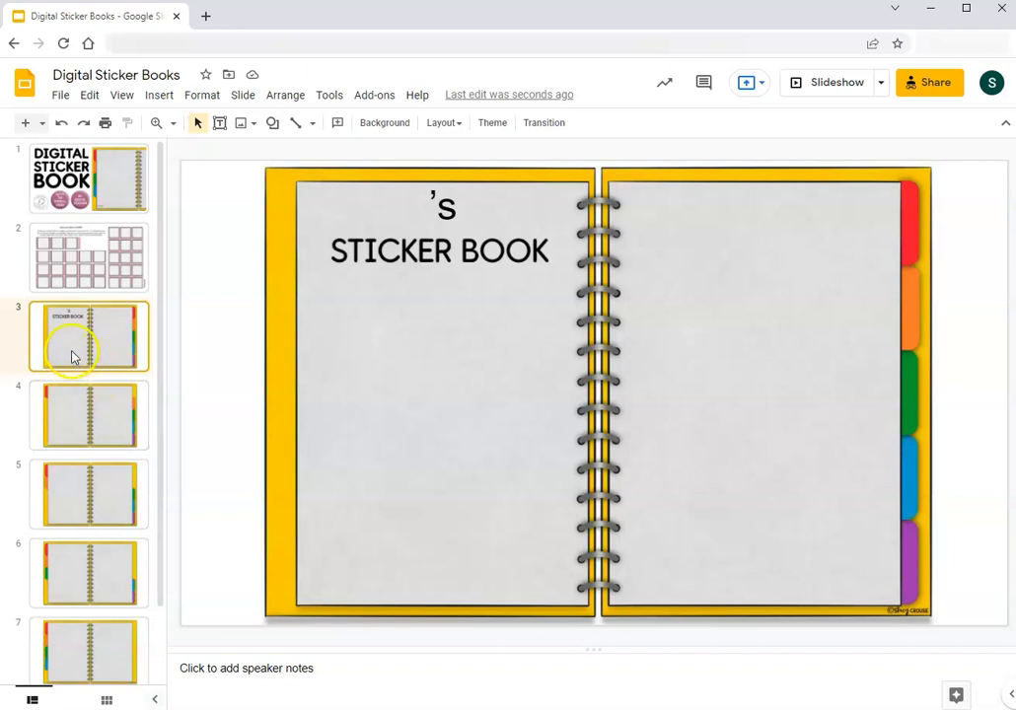
{"action": "left_click", "coordinate": [88, 179]}
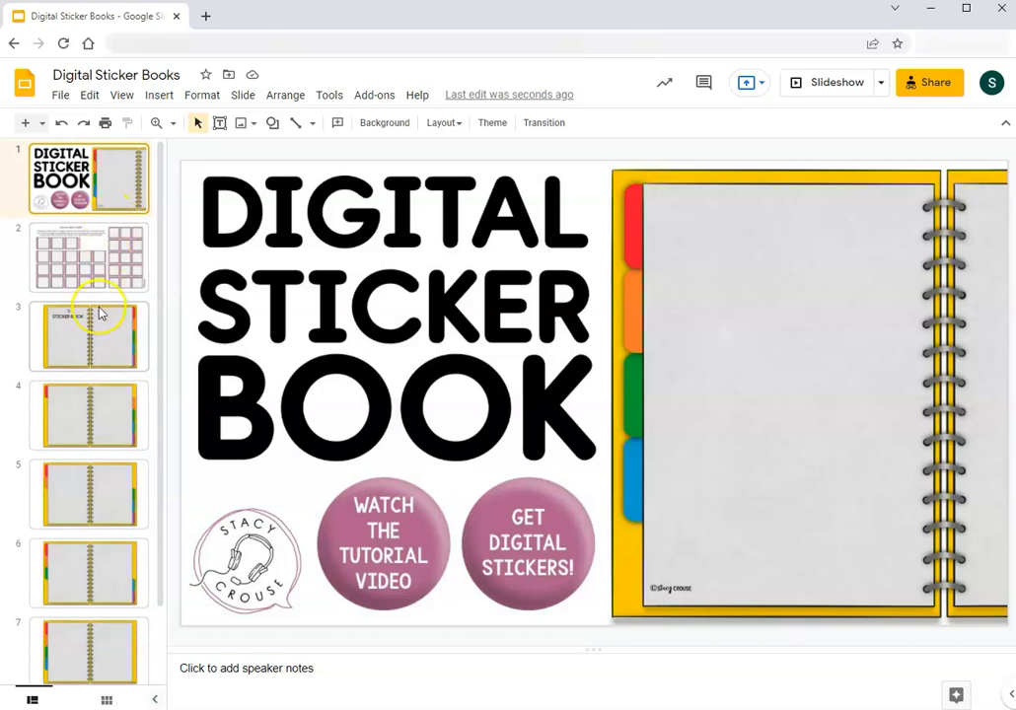
Step: Open the Optional: ADD A CHART slide and select the small three-square chart
{"action": "left_click", "coordinate": [88, 258]}
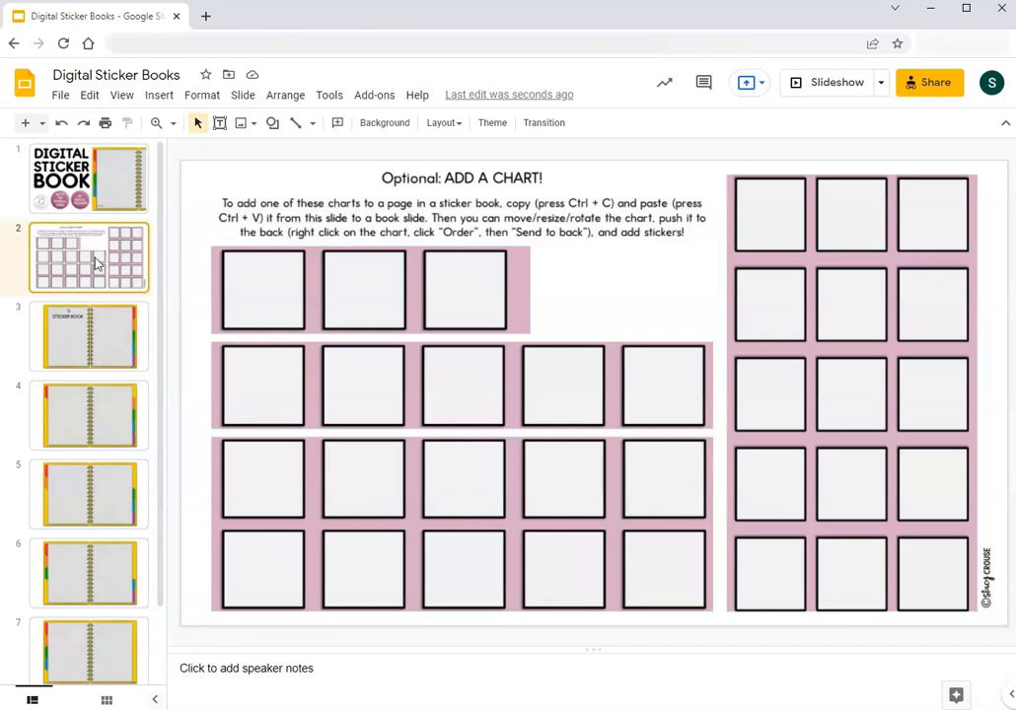
{"action": "left_click", "coordinate": [363, 290]}
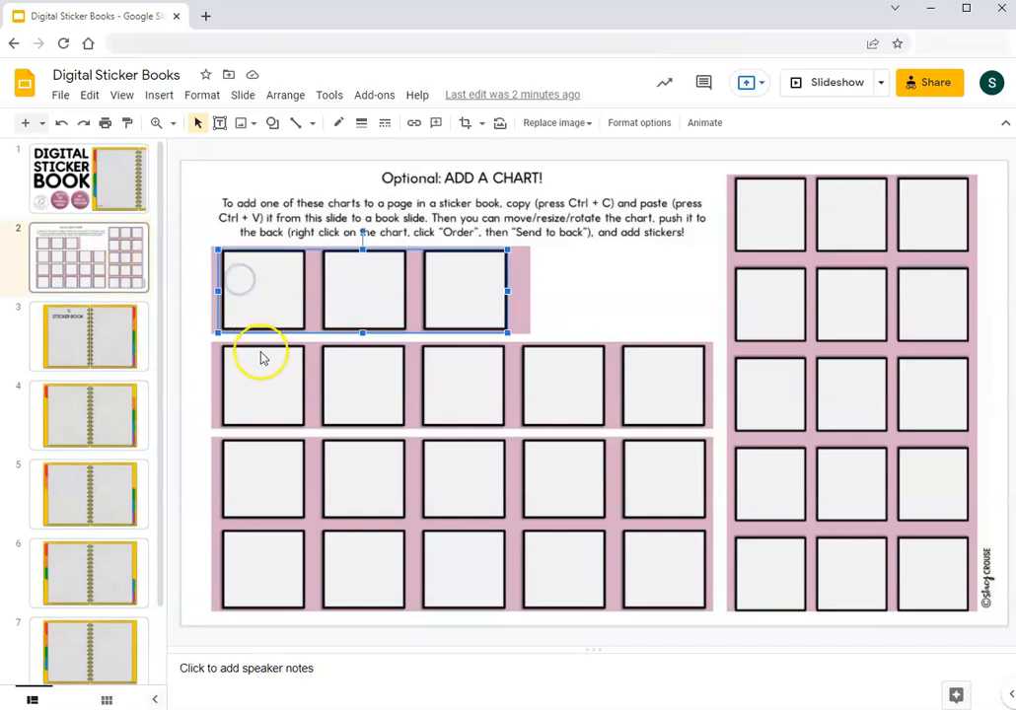
{"action": "left_click", "coordinate": [263, 385]}
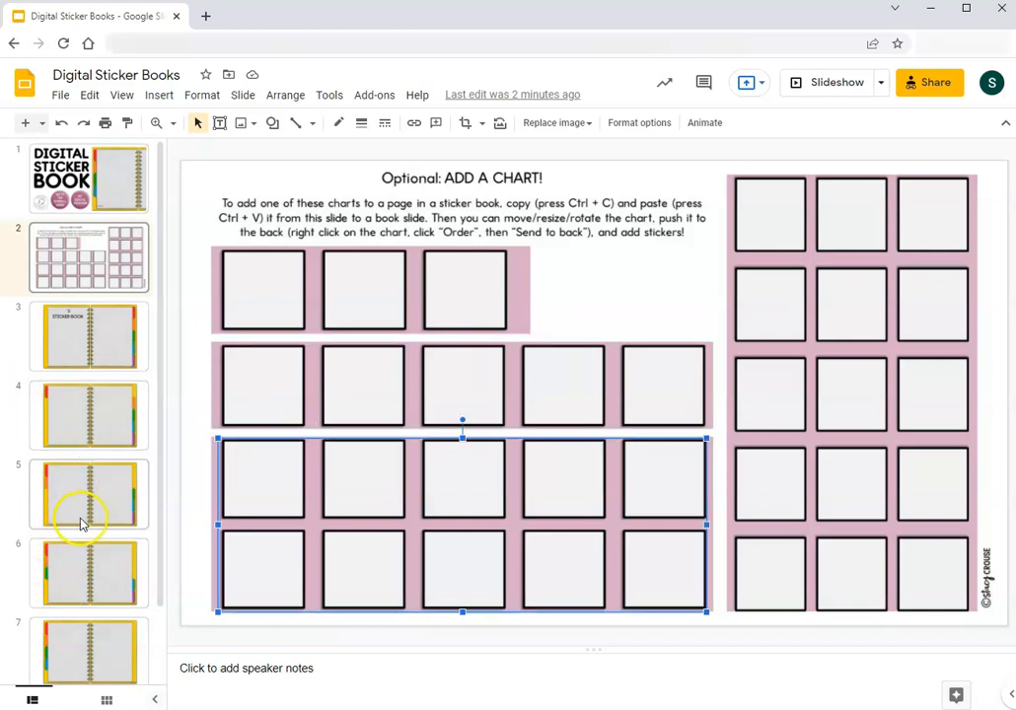
{"action": "mouse_move", "coordinate": [449, 246]}
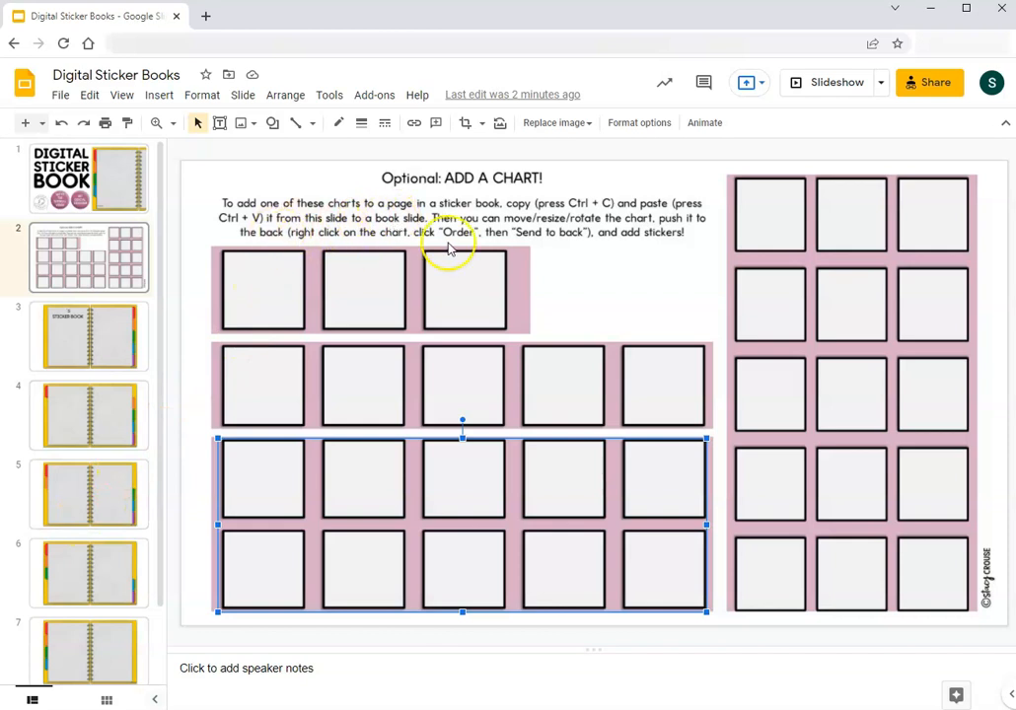
{"action": "mouse_move", "coordinate": [518, 241]}
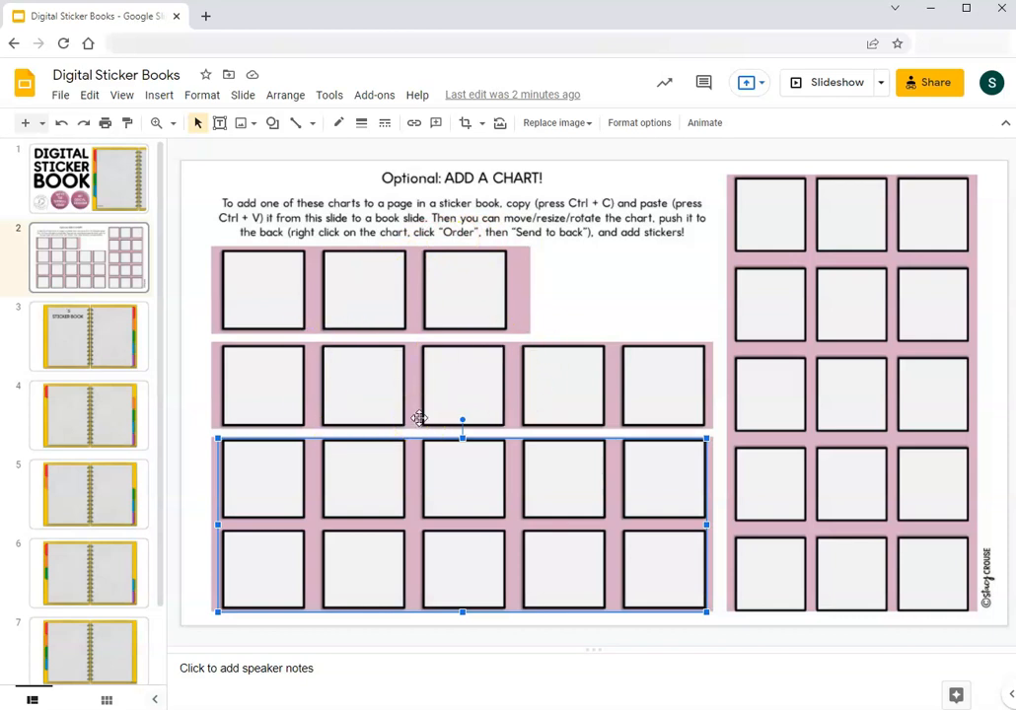
{"action": "left_click", "coordinate": [362, 290]}
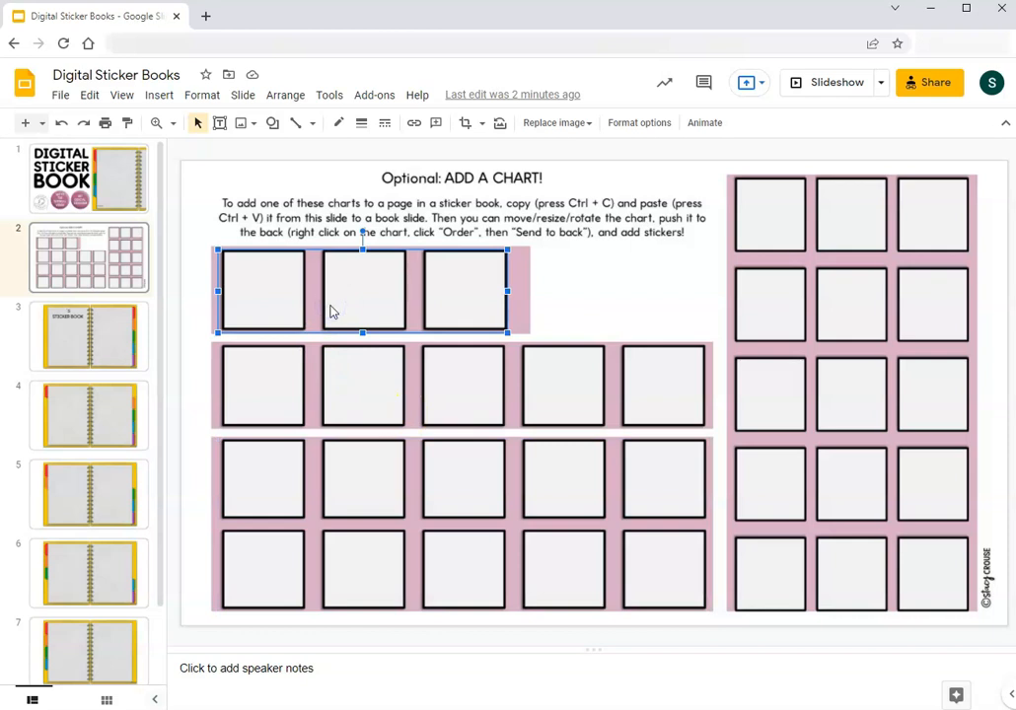
{"action": "mouse_move", "coordinate": [330, 312]}
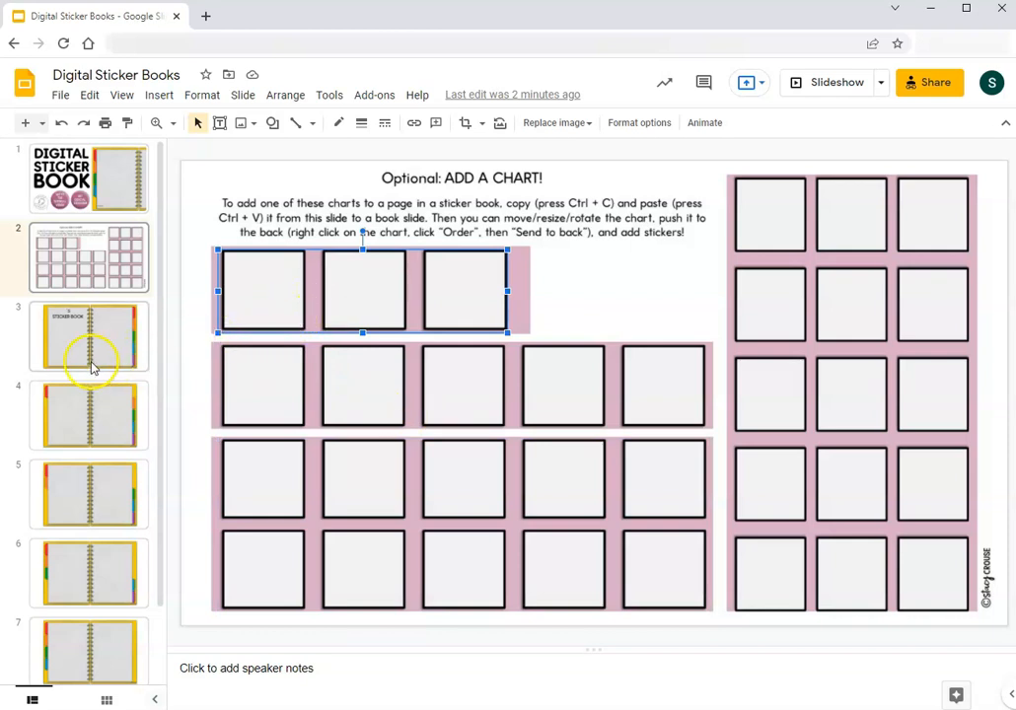
Step: Paste the three-square chart onto slide 4's left page and rotate it 90° upright
{"action": "left_click", "coordinate": [89, 414]}
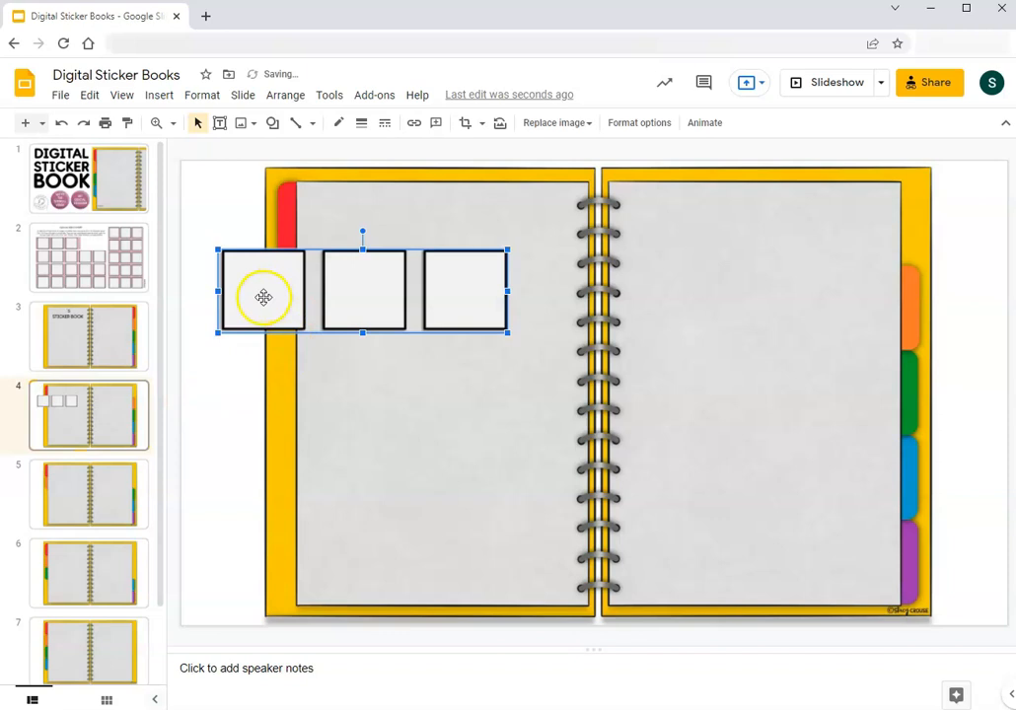
{"action": "left_click_drag", "start_coordinate": [264, 298], "coordinate": [276, 301]}
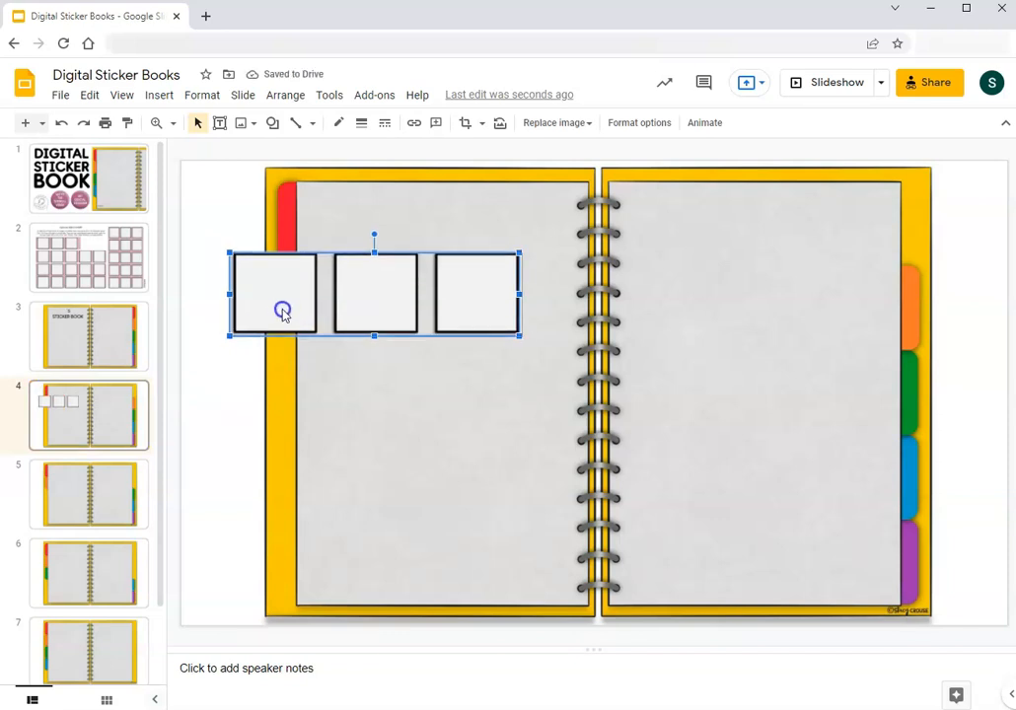
{"action": "left_click_drag", "start_coordinate": [283, 293], "coordinate": [439, 298]}
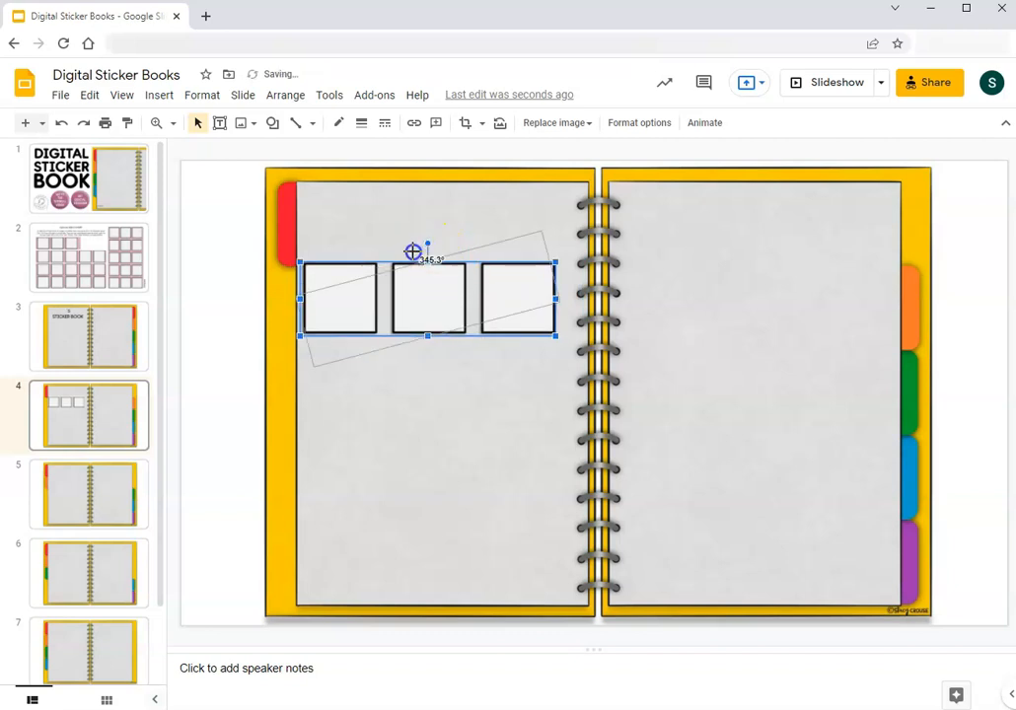
{"action": "left_click_drag", "start_coordinate": [412, 250], "coordinate": [403, 302]}
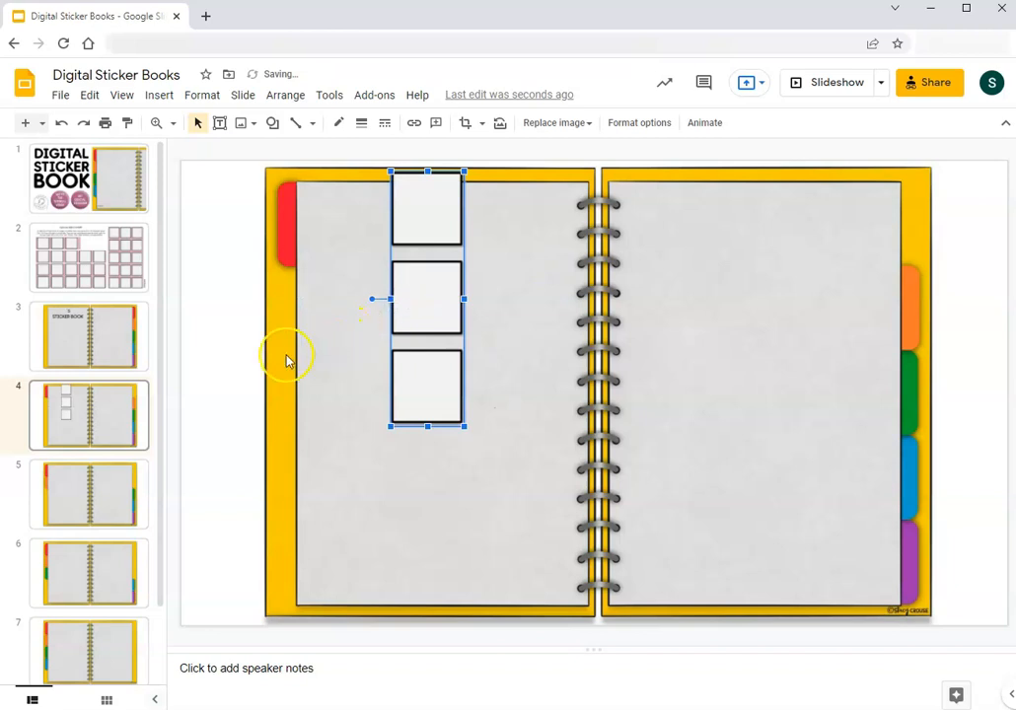
{"action": "left_click", "coordinate": [88, 335]}
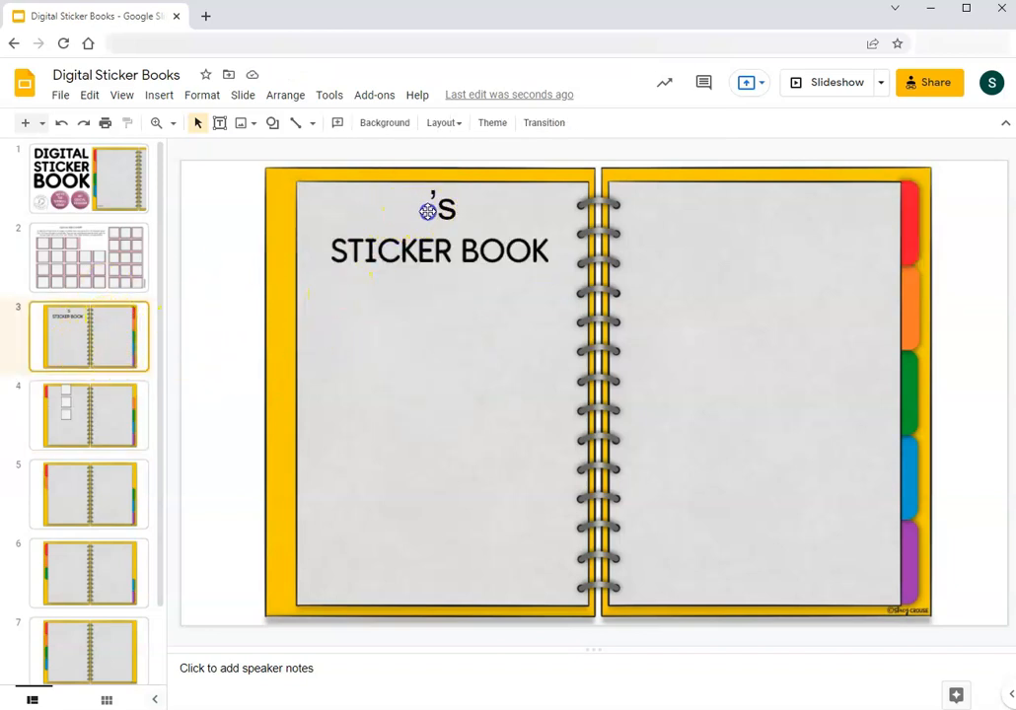
Step: Add the name Sally before 's STICKER BOOK and start a right-page text box
{"action": "left_click", "coordinate": [439, 209]}
{"action": "type", "text": "Sally"}
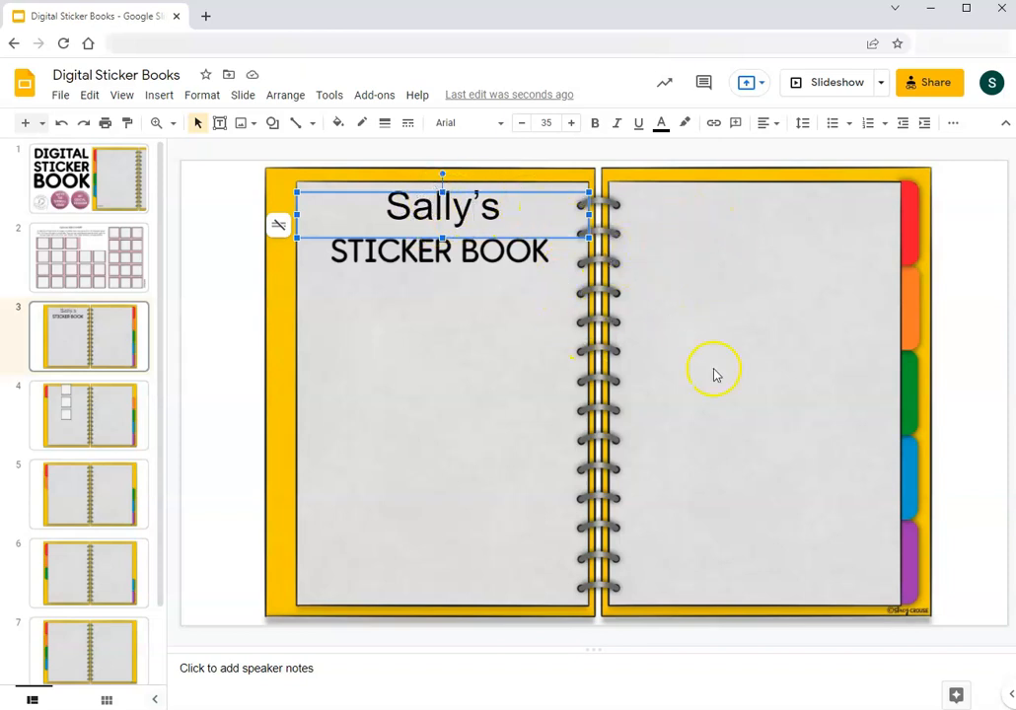
{"action": "mouse_move", "coordinate": [761, 180]}
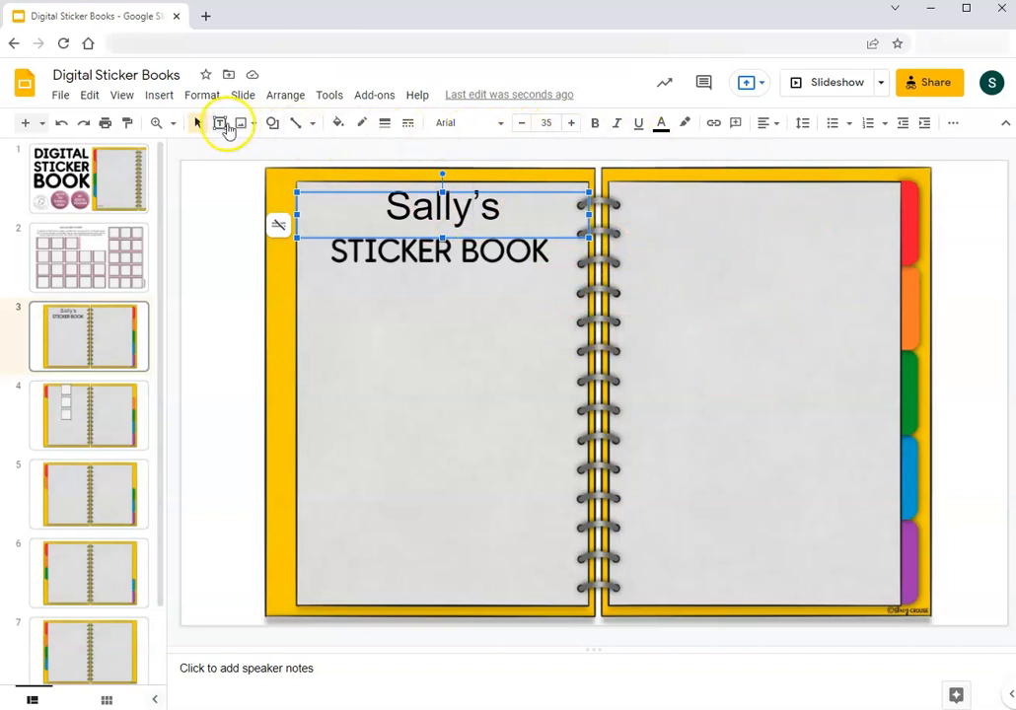
{"action": "left_click", "coordinate": [219, 123]}
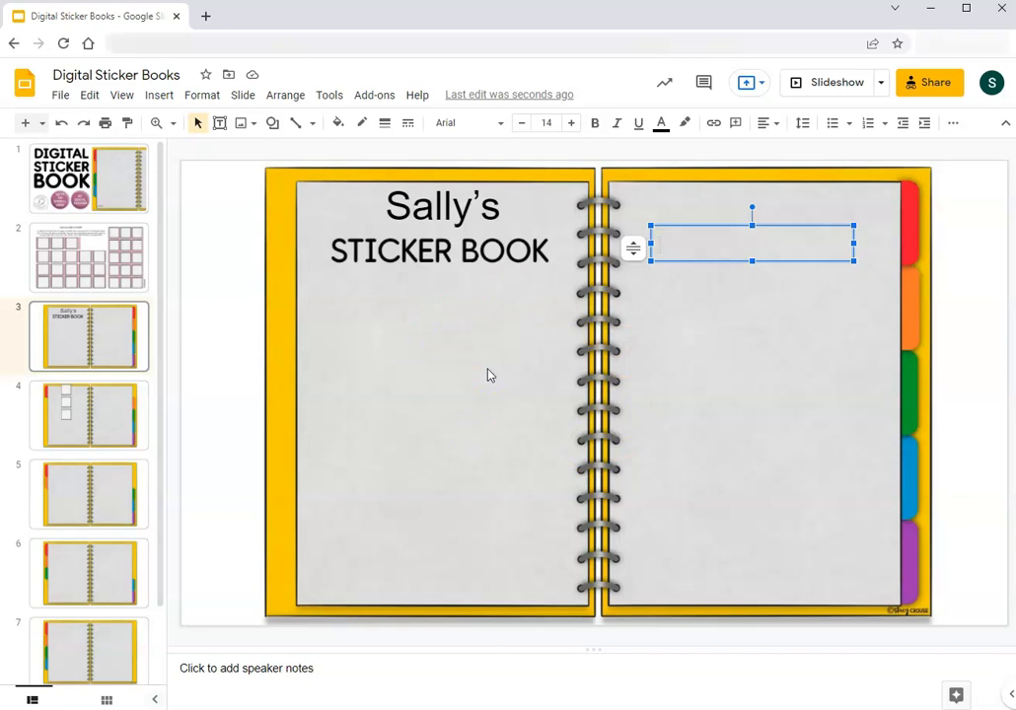
Step: Drag the empty text box on slide 3's right page to a new spot
{"action": "left_click", "coordinate": [752, 244]}
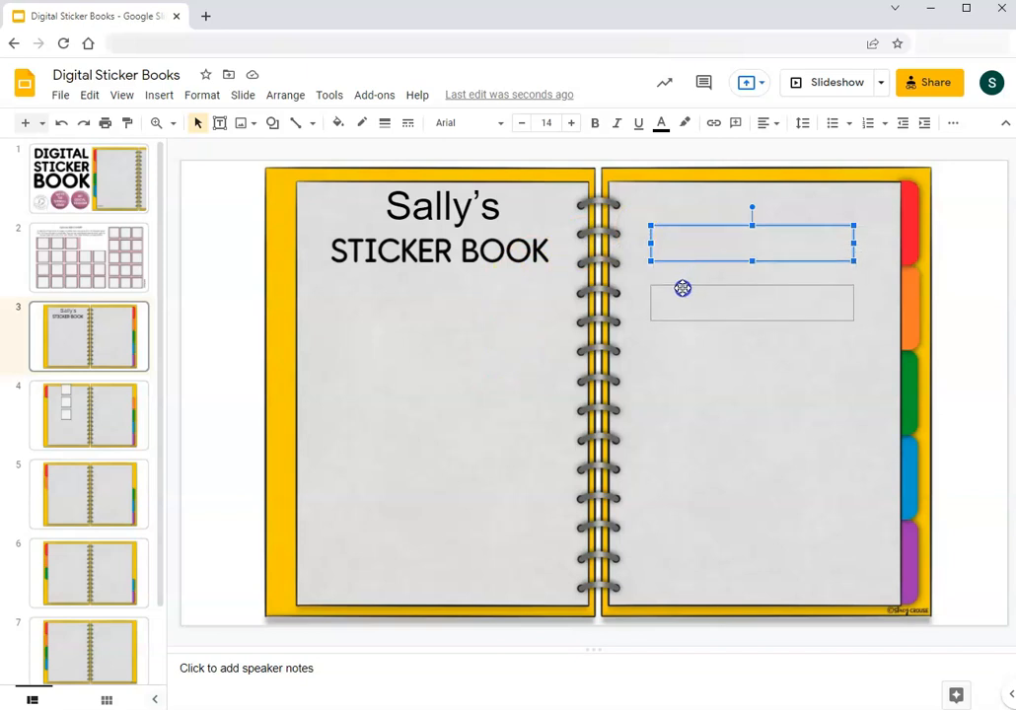
{"action": "left_click_drag", "start_coordinate": [752, 234], "coordinate": [752, 303]}
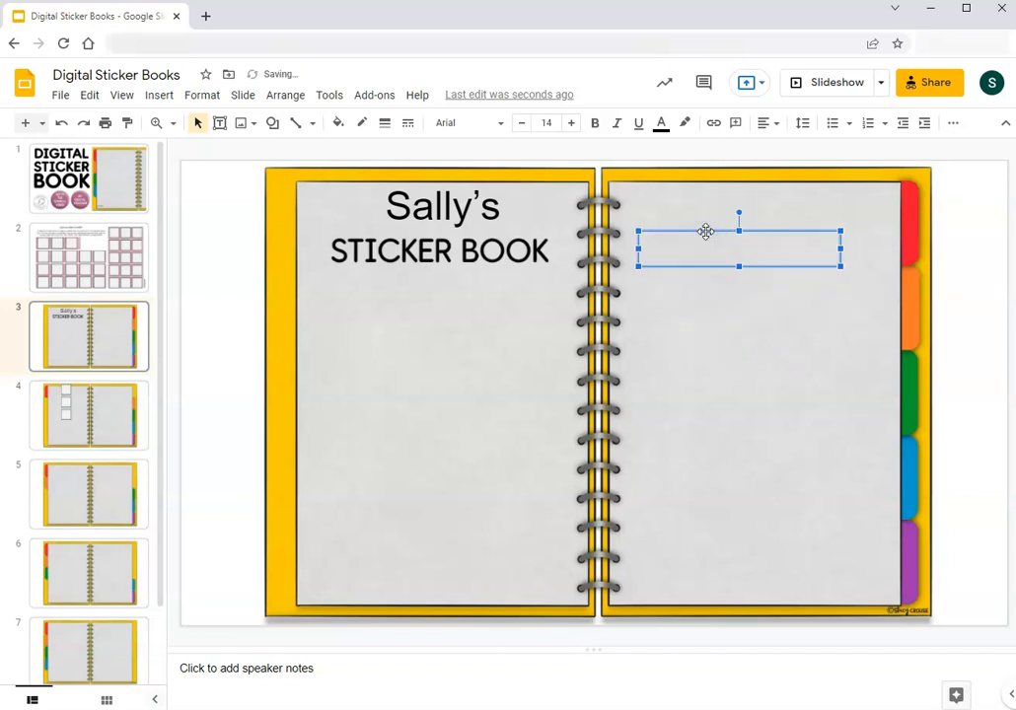
{"action": "right_click", "coordinate": [705, 231]}
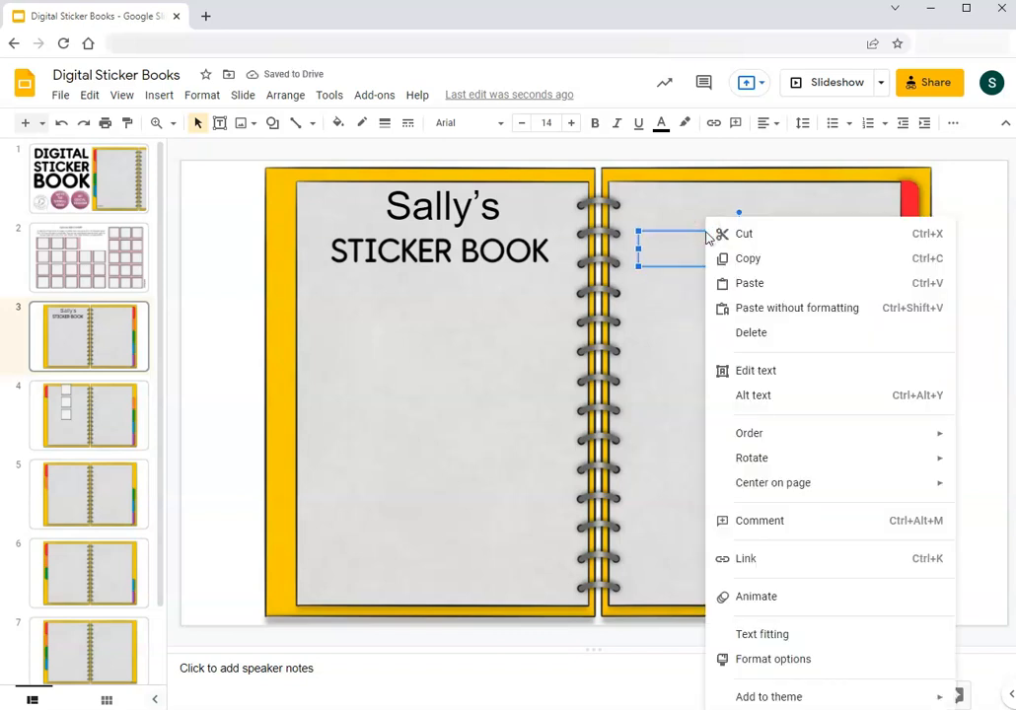
{"action": "mouse_move", "coordinate": [749, 433]}
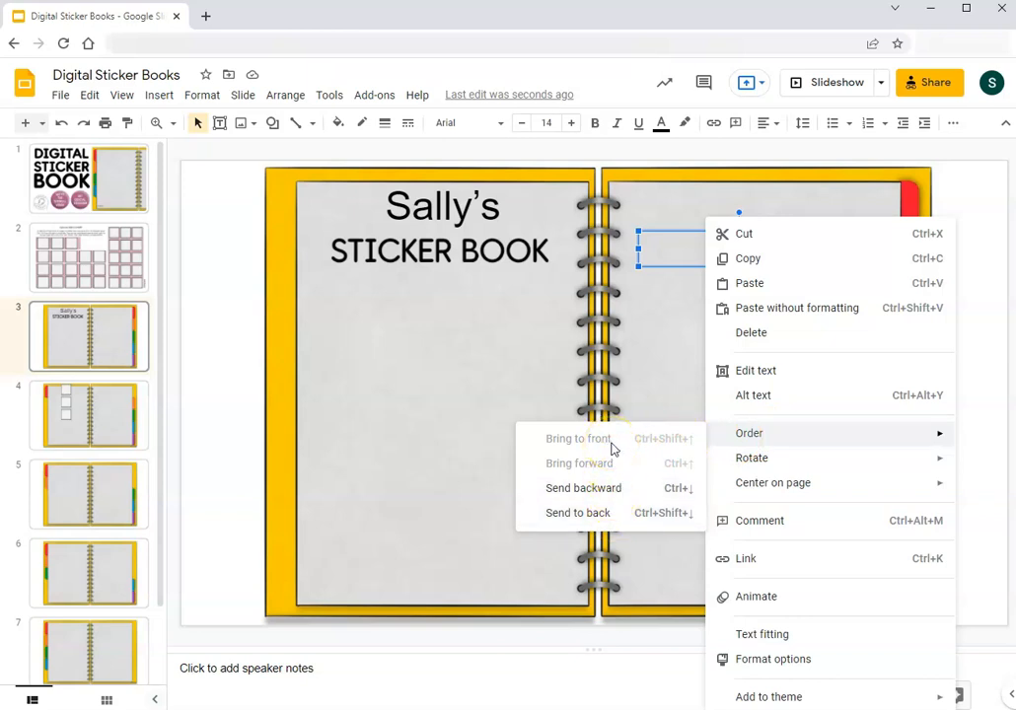
{"action": "mouse_move", "coordinate": [601, 452]}
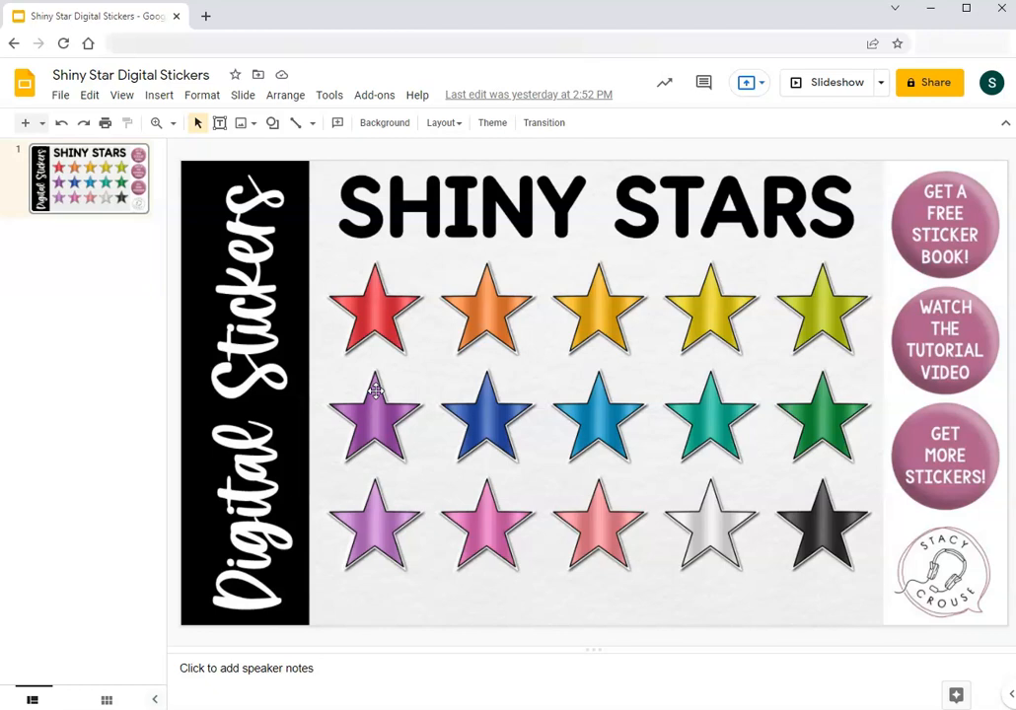
{"action": "mouse_move", "coordinate": [343, 391]}
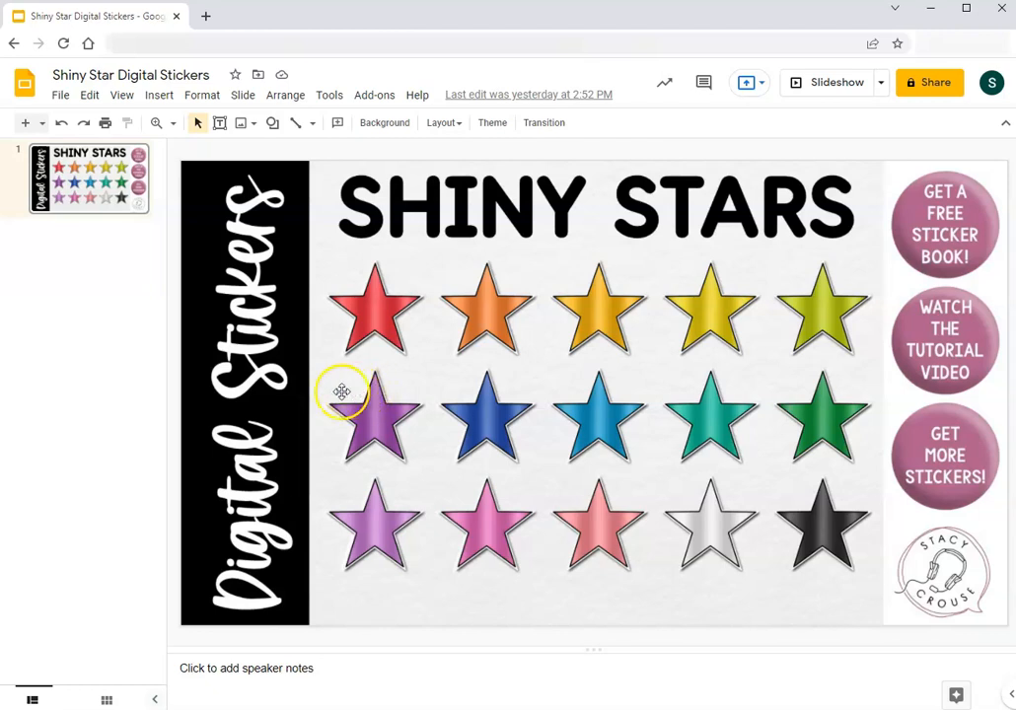
{"action": "mouse_move", "coordinate": [353, 383]}
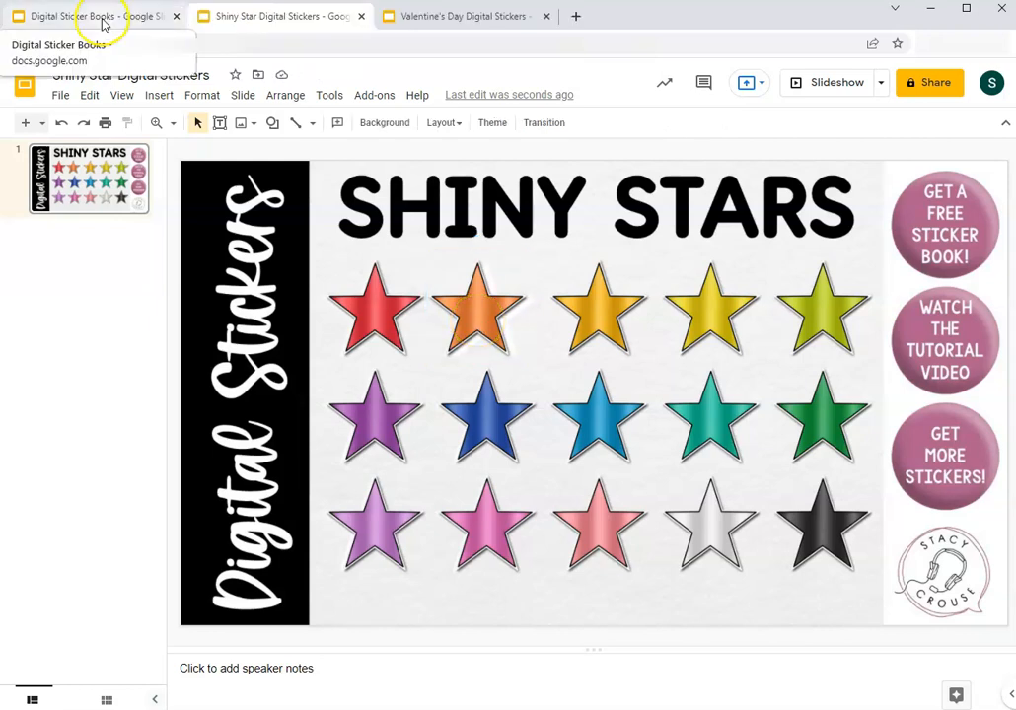
Step: Copy the red shiny star and paste several copies onto slide 5's left page
{"action": "left_click", "coordinate": [93, 16]}
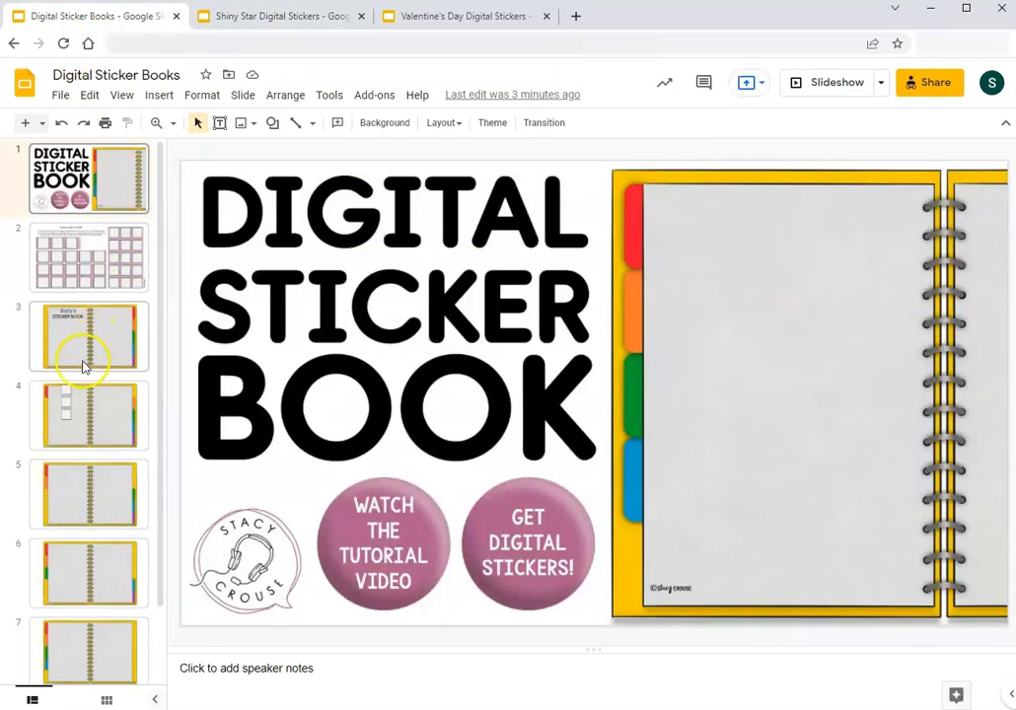
{"action": "left_click", "coordinate": [281, 16]}
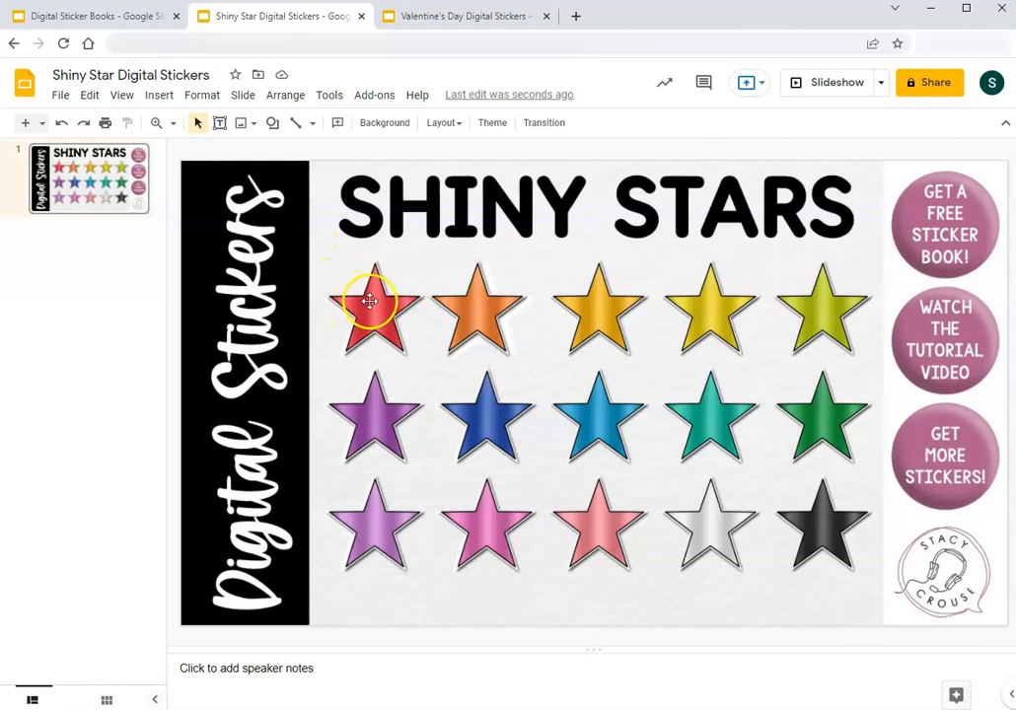
{"action": "left_click", "coordinate": [373, 307]}
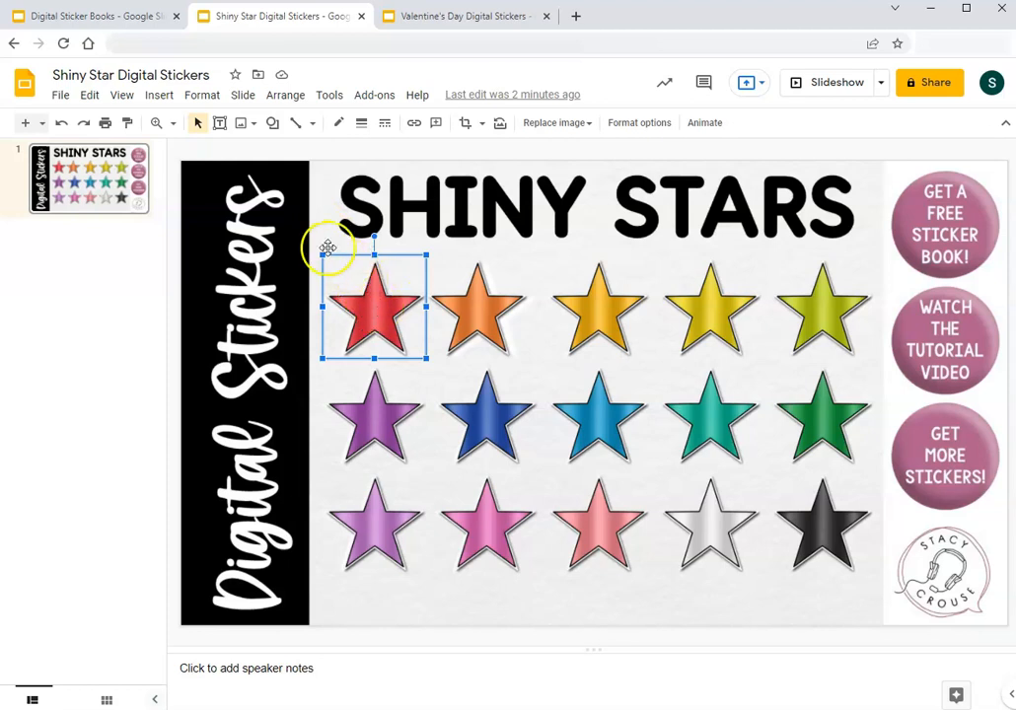
{"action": "left_click", "coordinate": [93, 15]}
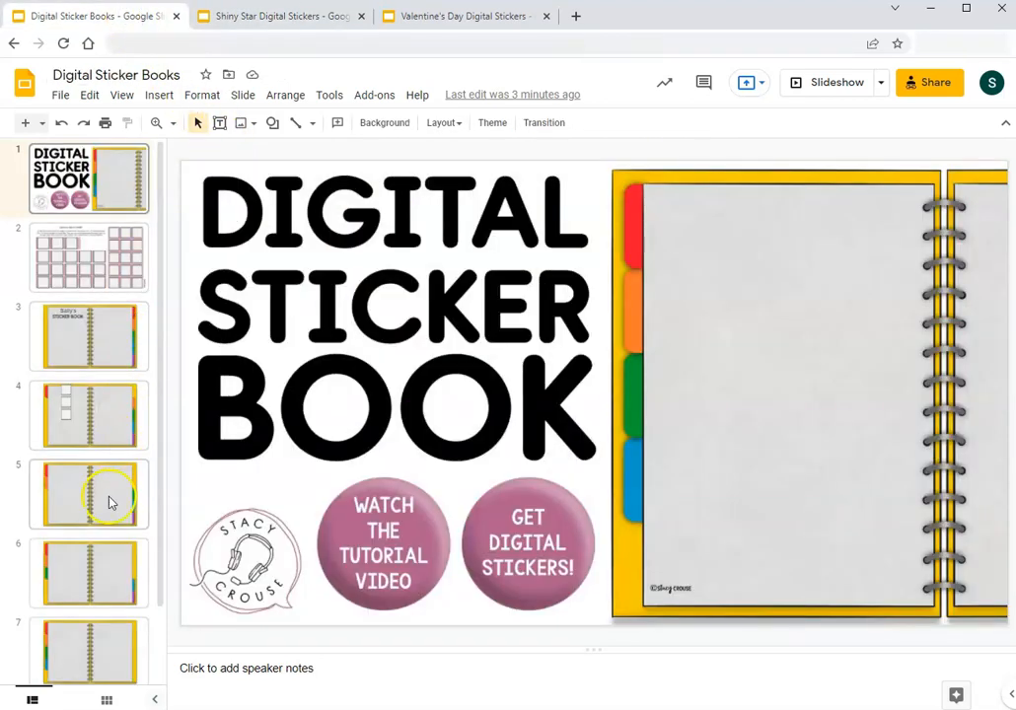
{"action": "left_click", "coordinate": [88, 494]}
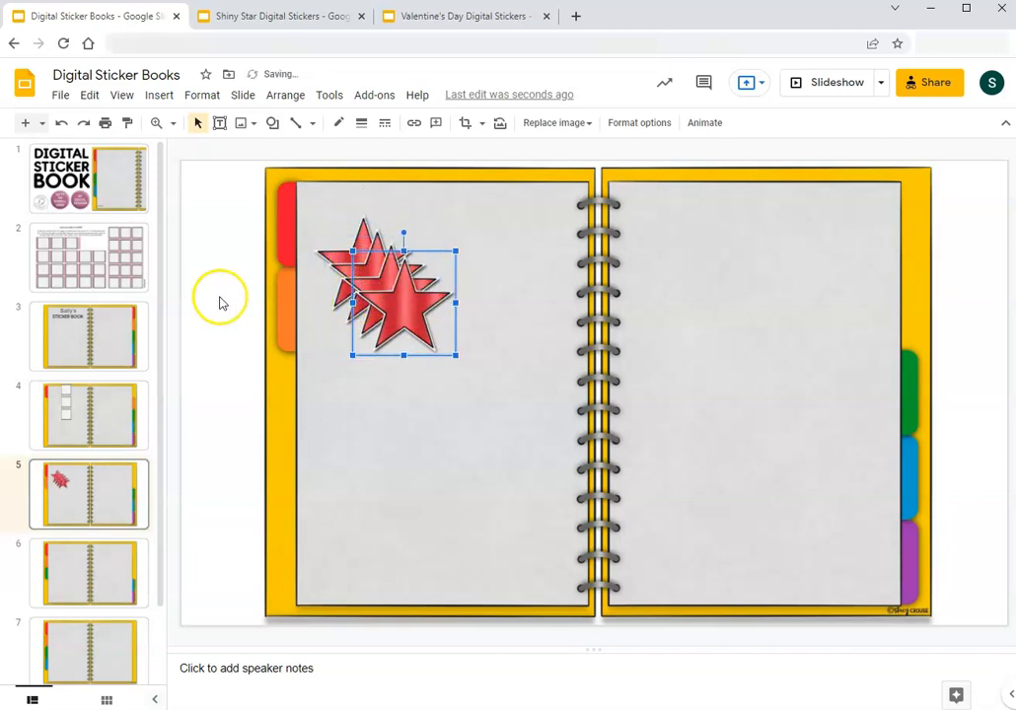
{"action": "left_click", "coordinate": [280, 16]}
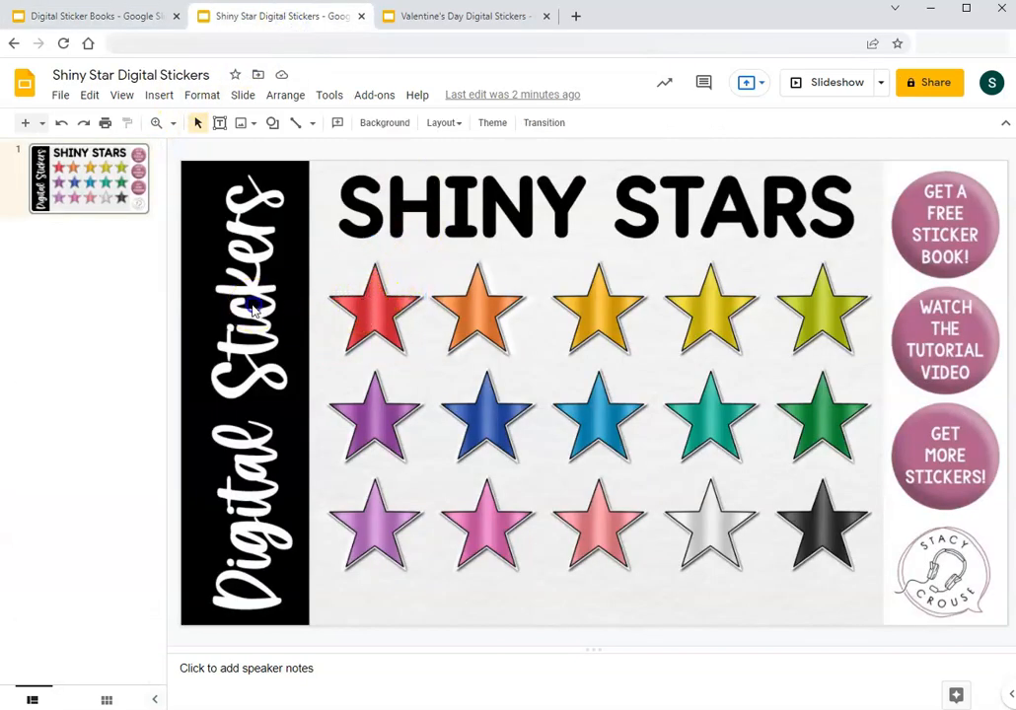
Step: Select and copy the top row of five shiny stars for slide 6
{"action": "left_click_drag", "start_coordinate": [252, 311], "coordinate": [866, 328]}
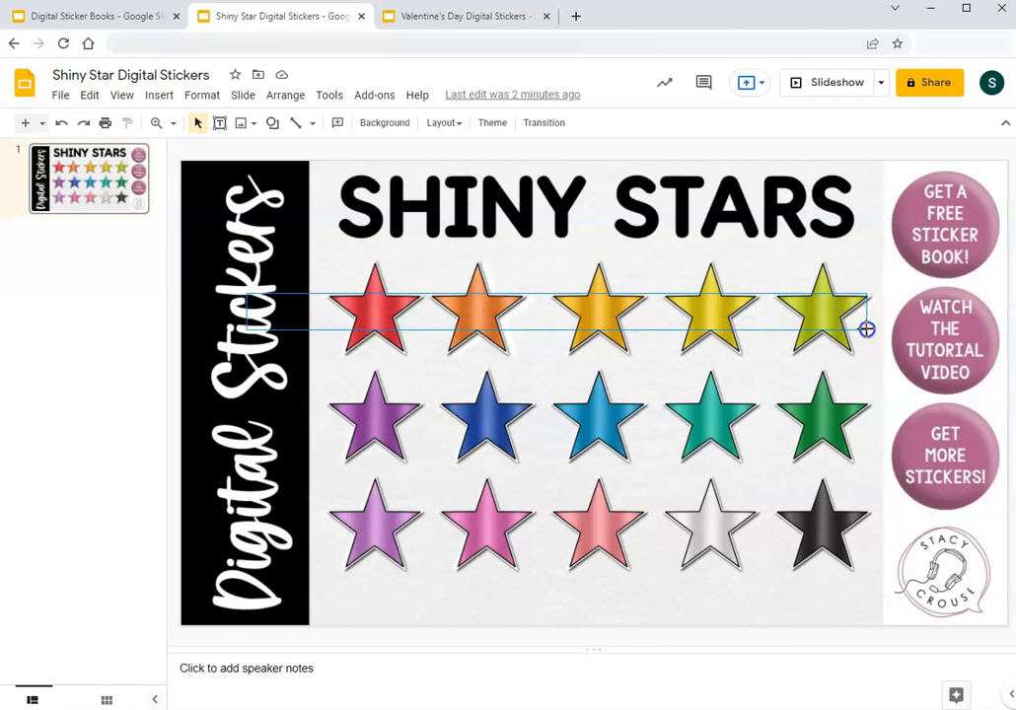
{"action": "left_click", "coordinate": [708, 307]}
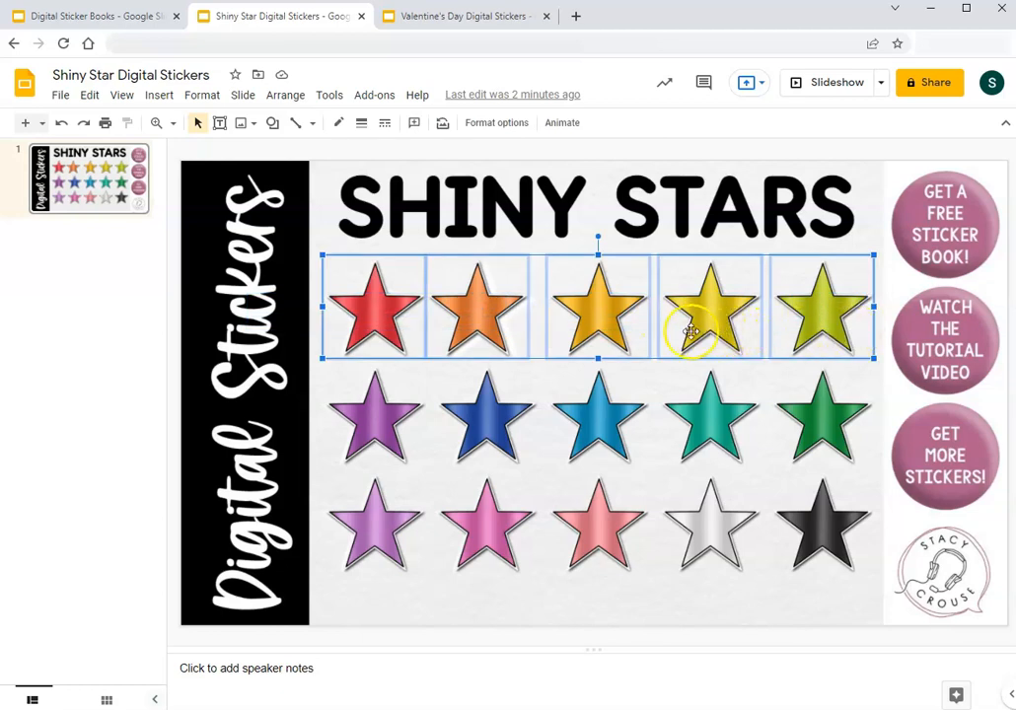
{"action": "left_click", "coordinate": [89, 16]}
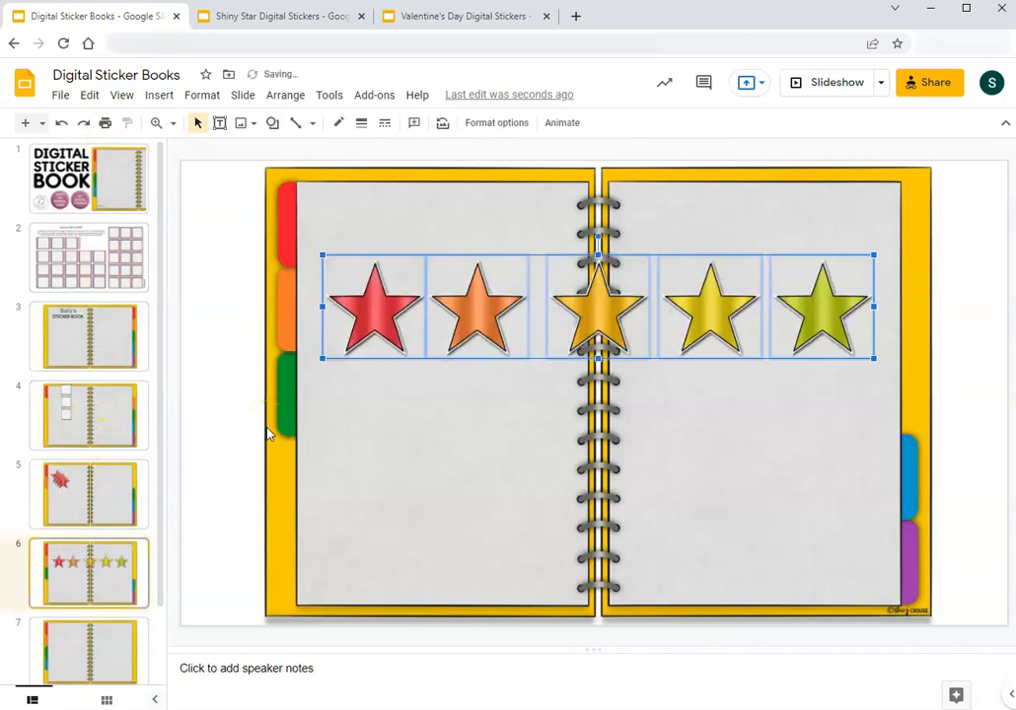
{"action": "mouse_move", "coordinate": [274, 433]}
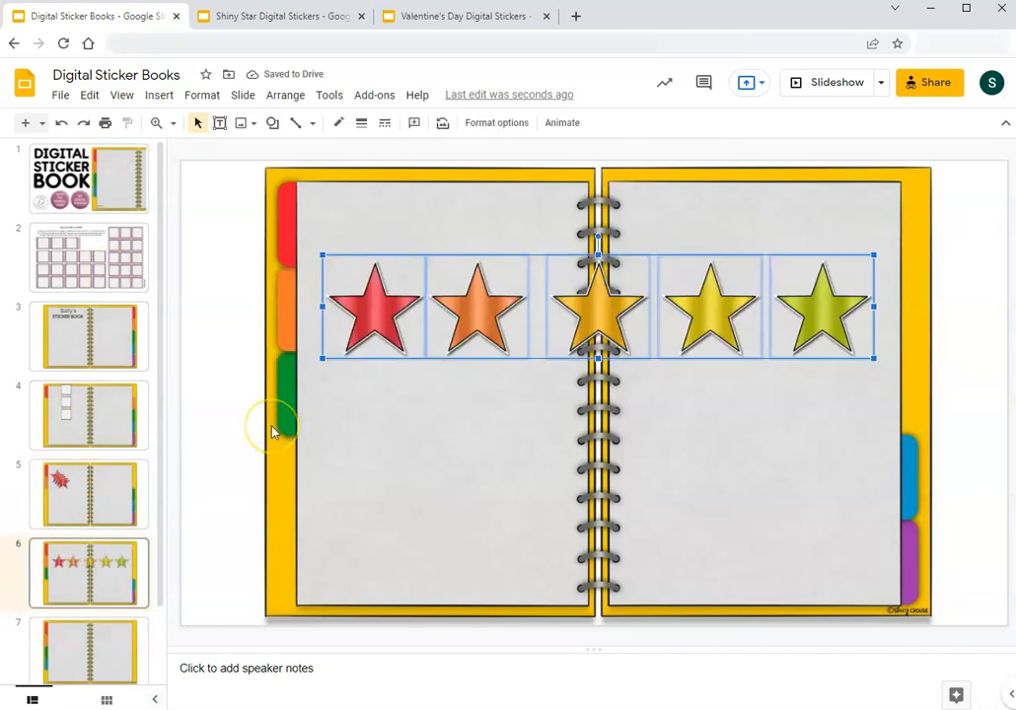
{"action": "mouse_move", "coordinate": [281, 16]}
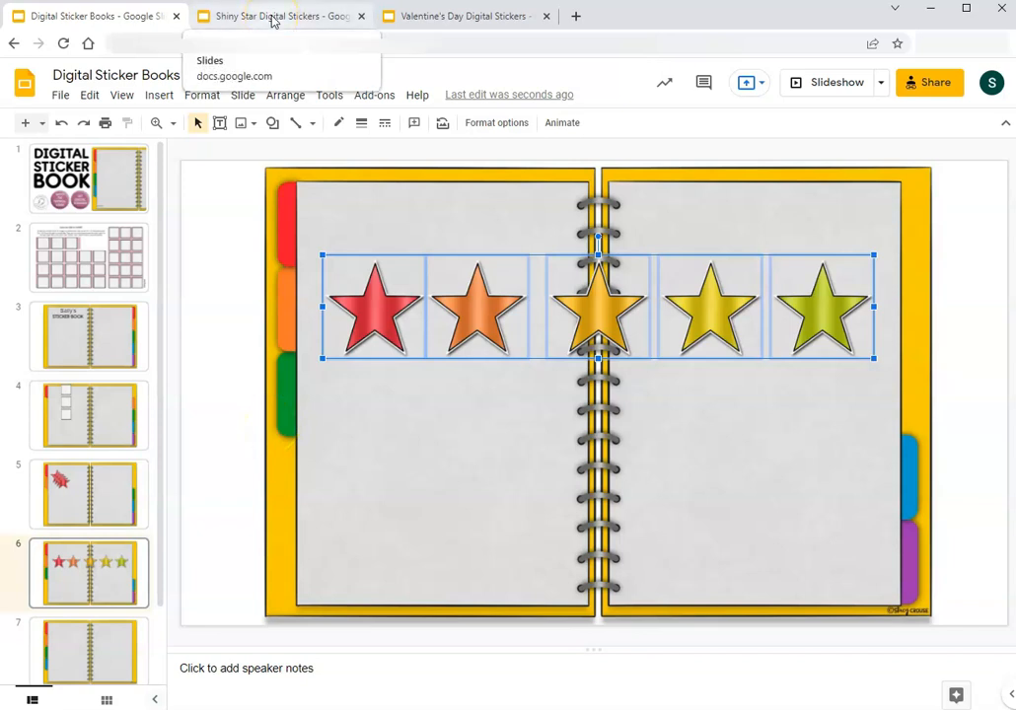
Step: Select the purple star on the Shiny Stars sheet and copy it
{"action": "left_click", "coordinate": [279, 16]}
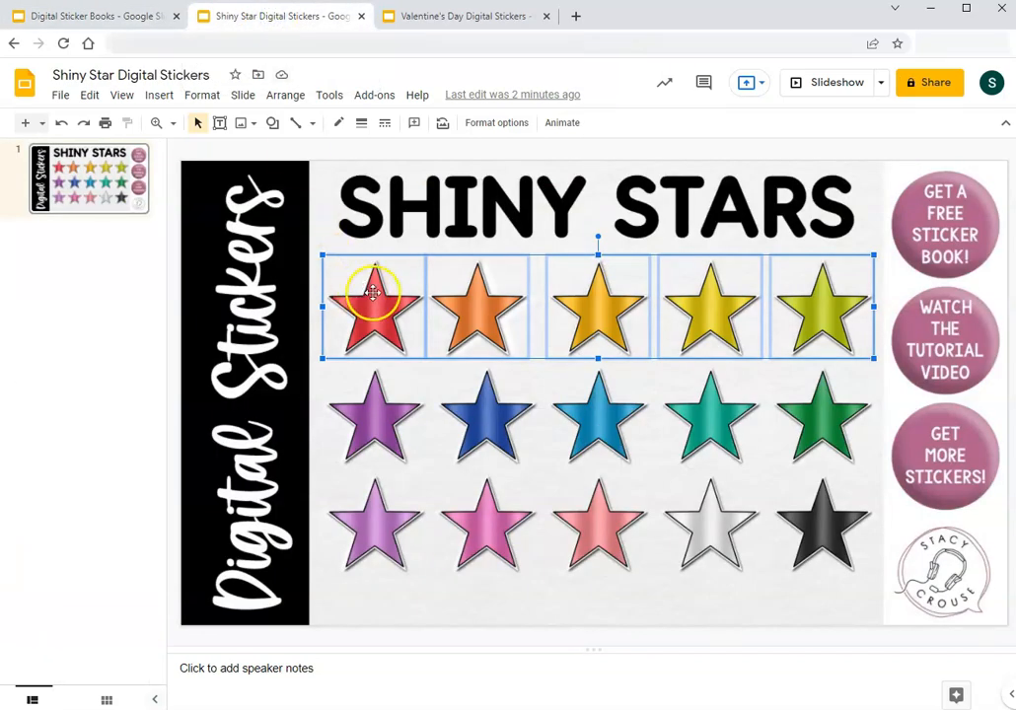
{"action": "mouse_move", "coordinate": [442, 347]}
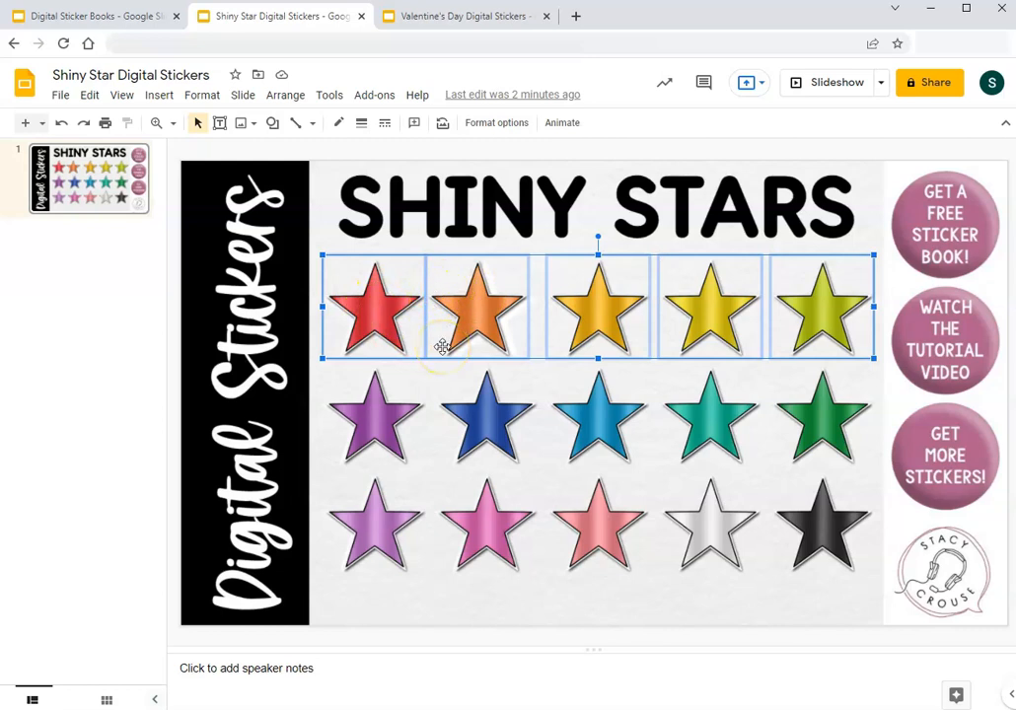
{"action": "left_click", "coordinate": [374, 414]}
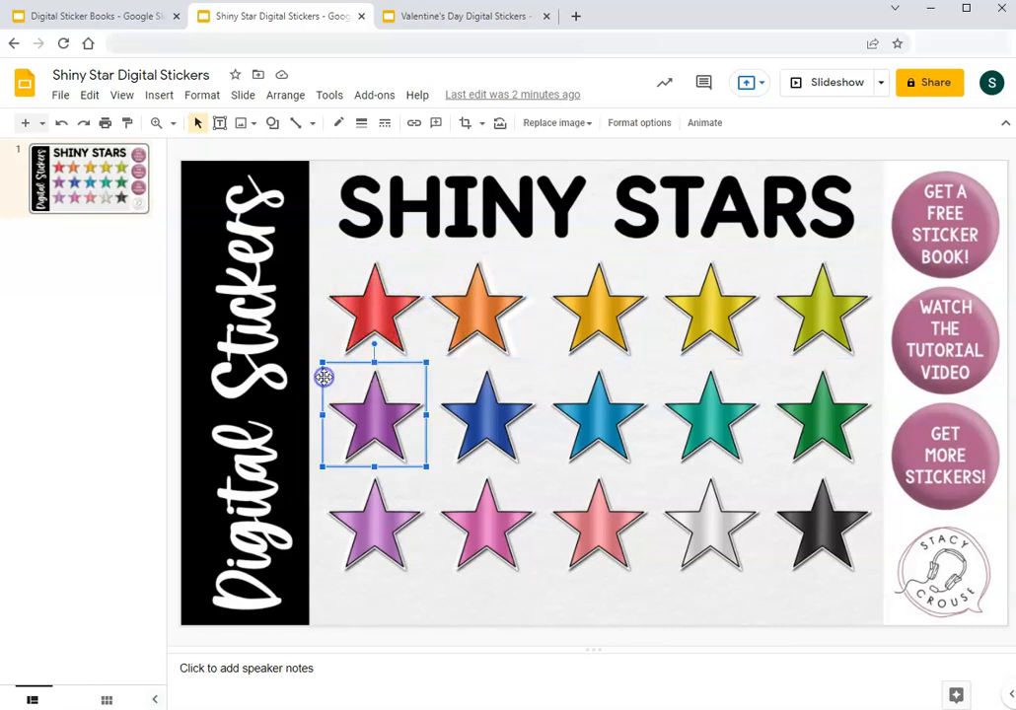
{"action": "right_click", "coordinate": [373, 414]}
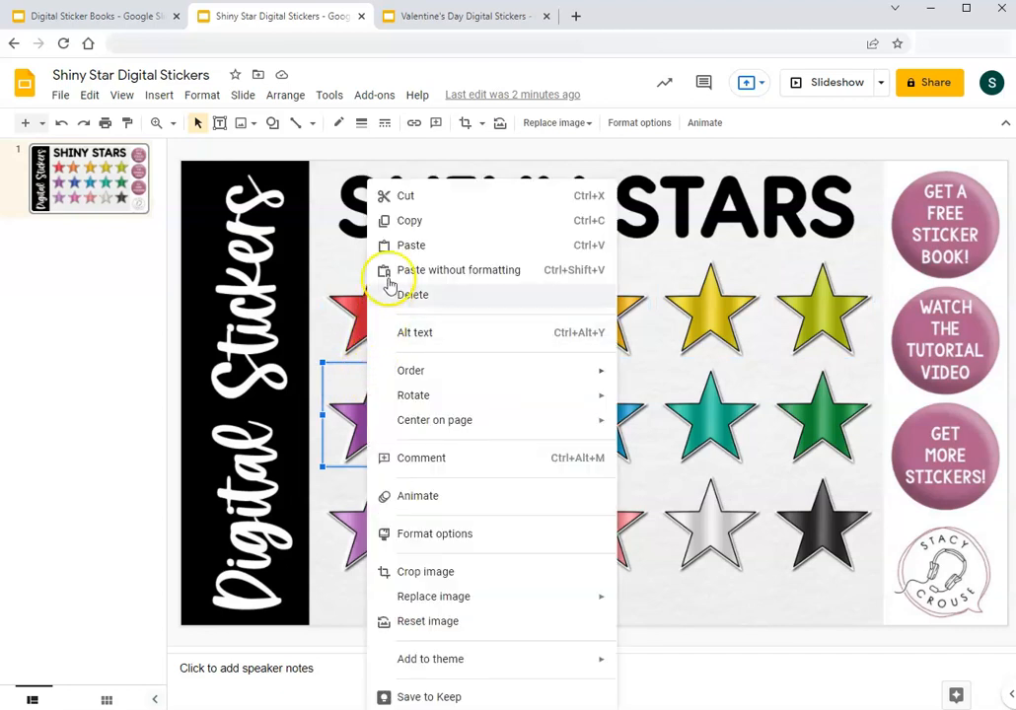
{"action": "mouse_move", "coordinate": [409, 220]}
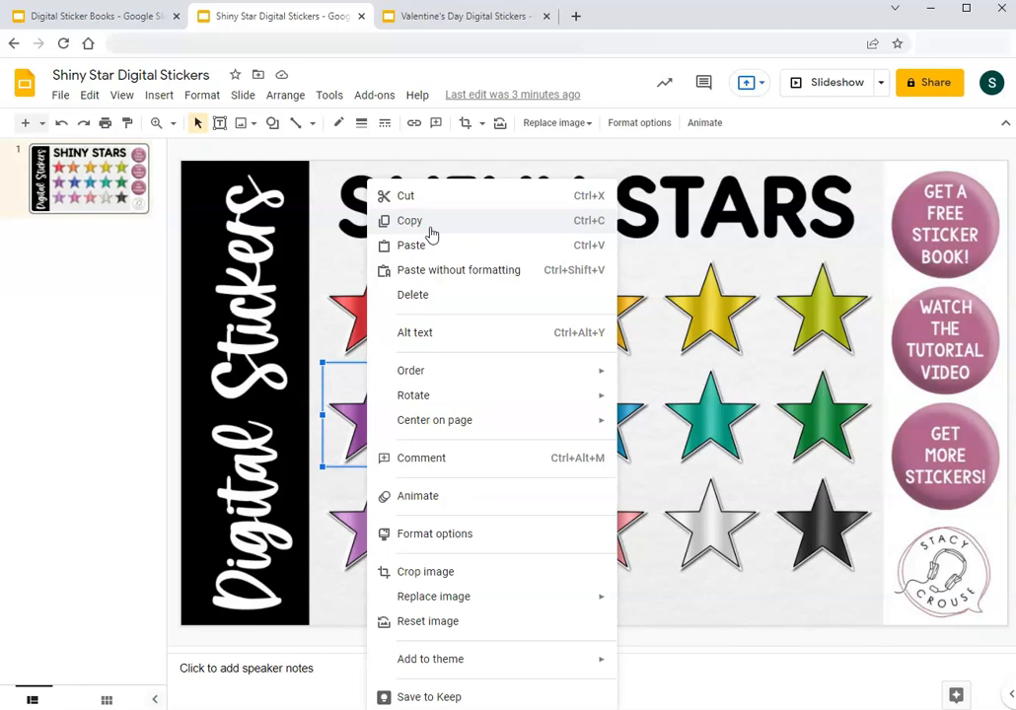
{"action": "left_click", "coordinate": [261, 229]}
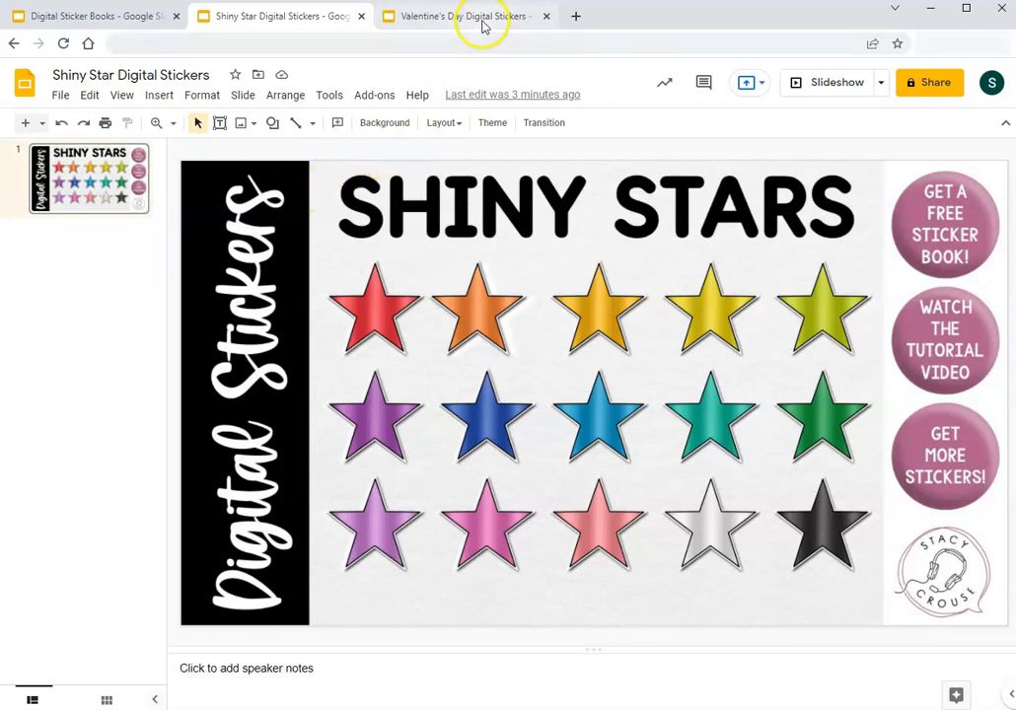
Step: Switch to the Valentine's Day sticker deck and right-click its sticker slide to copy it
{"action": "left_click", "coordinate": [464, 16]}
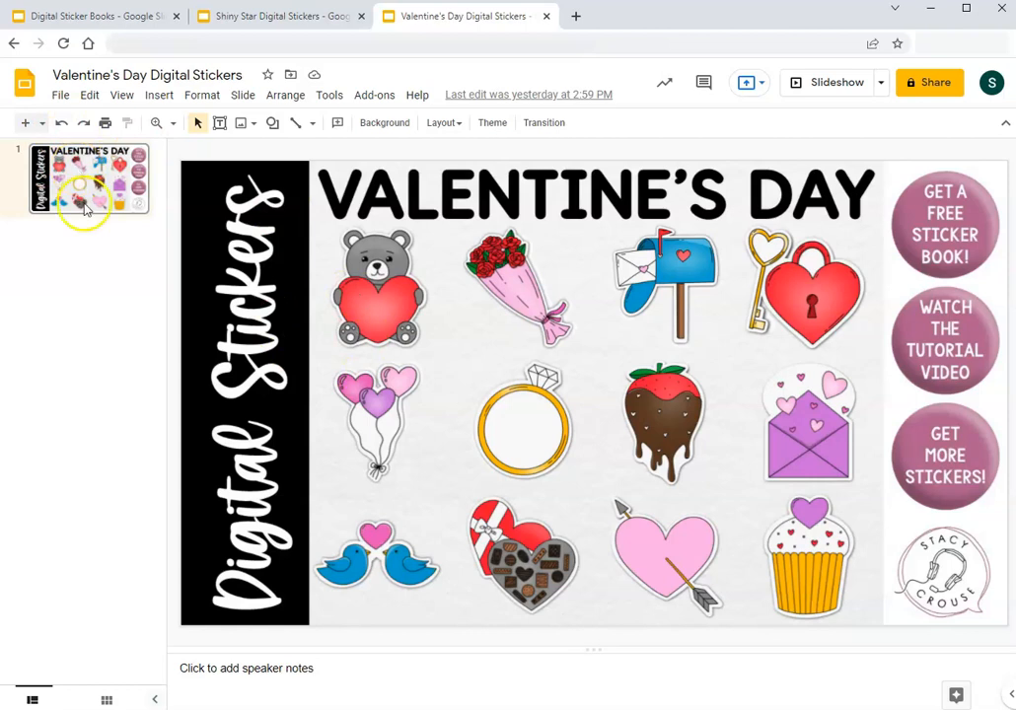
{"action": "mouse_move", "coordinate": [91, 223]}
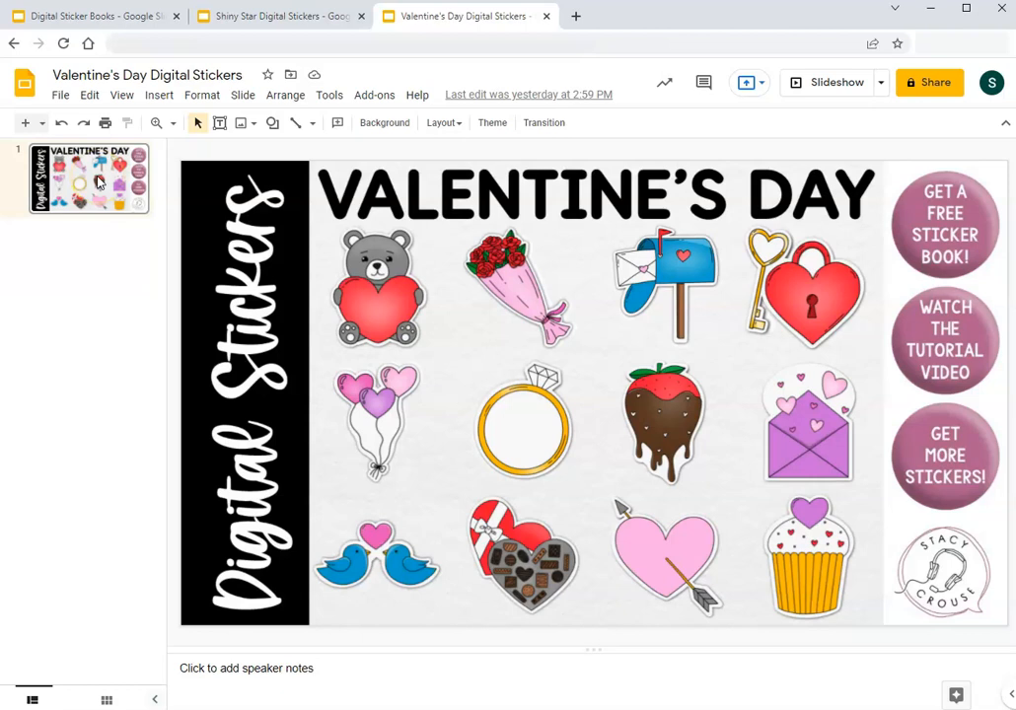
{"action": "right_click", "coordinate": [89, 181]}
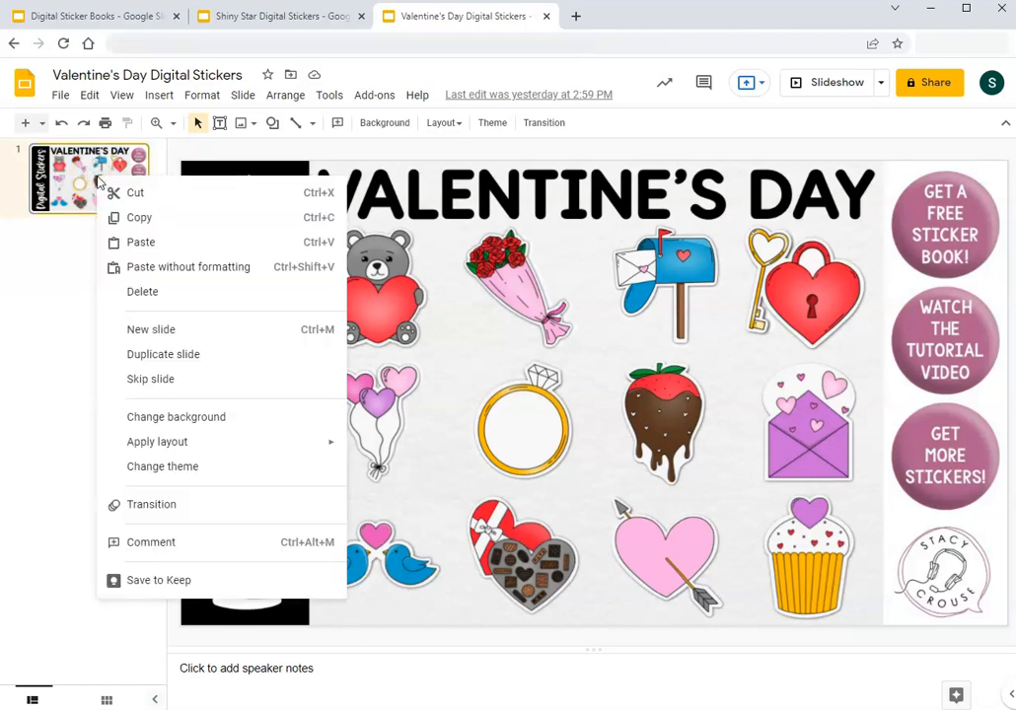
{"action": "mouse_move", "coordinate": [117, 201]}
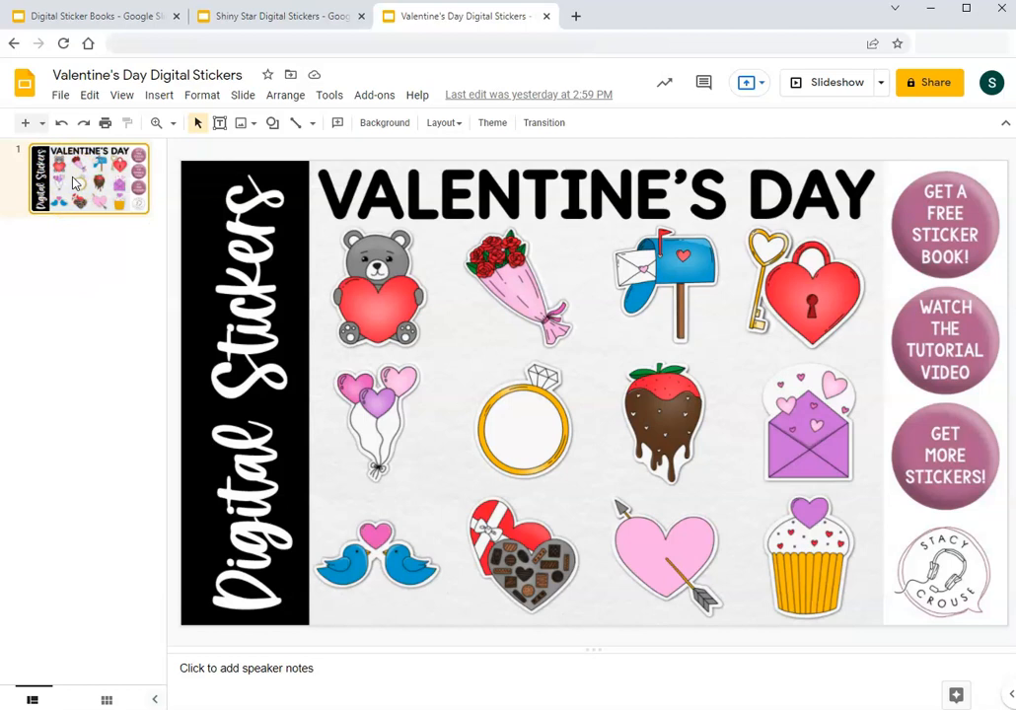
{"action": "mouse_move", "coordinate": [147, 108]}
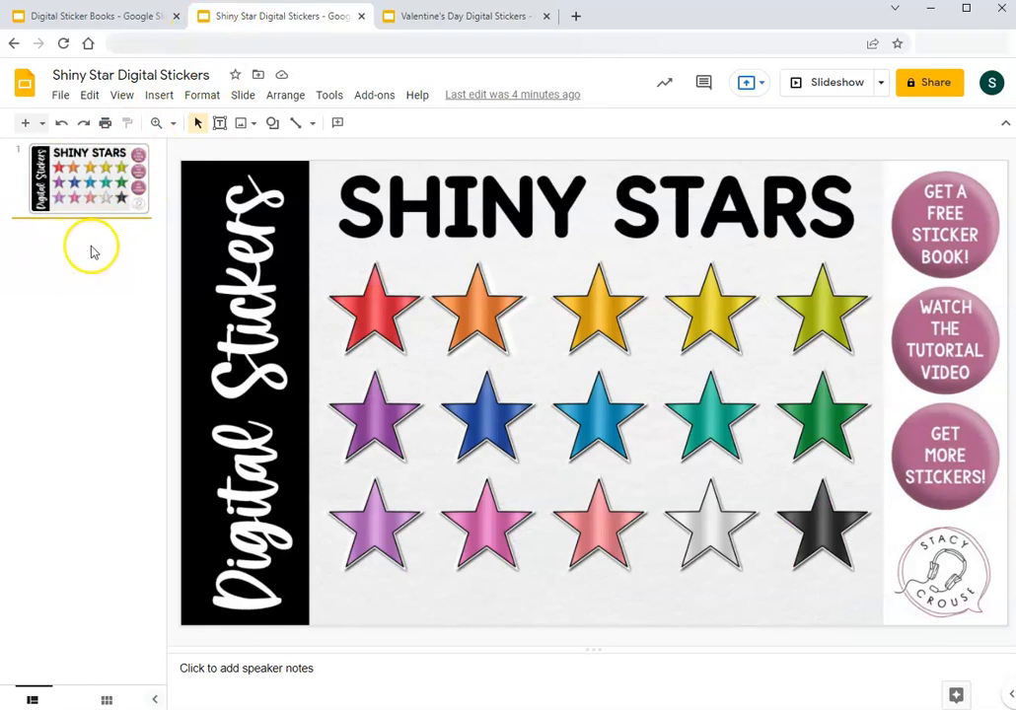
{"action": "mouse_move", "coordinate": [94, 247]}
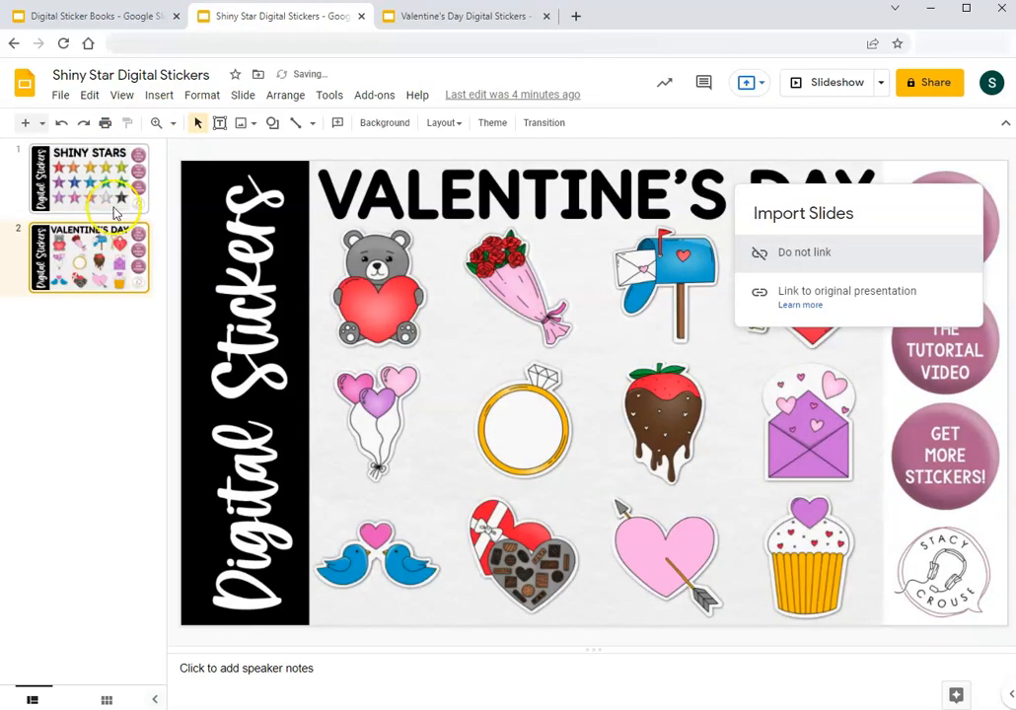
Step: Nudge the teddy bear sticker on the pasted Valentine's slide, then return to the sticker book
{"action": "left_click", "coordinate": [378, 289]}
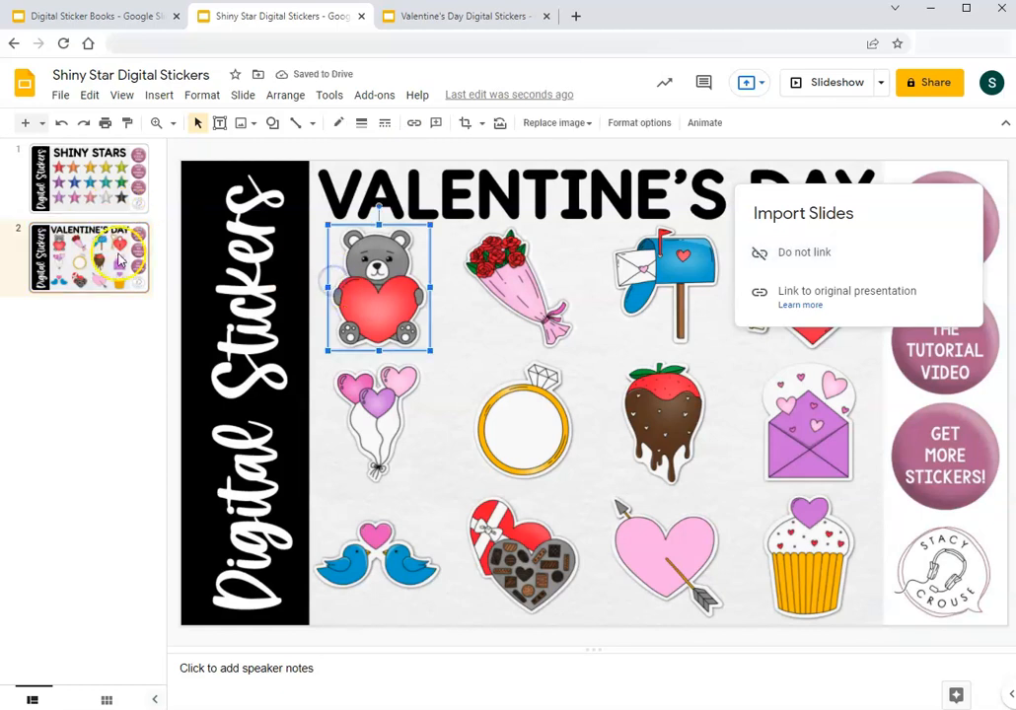
{"action": "left_click_drag", "start_coordinate": [378, 286], "coordinate": [351, 279]}
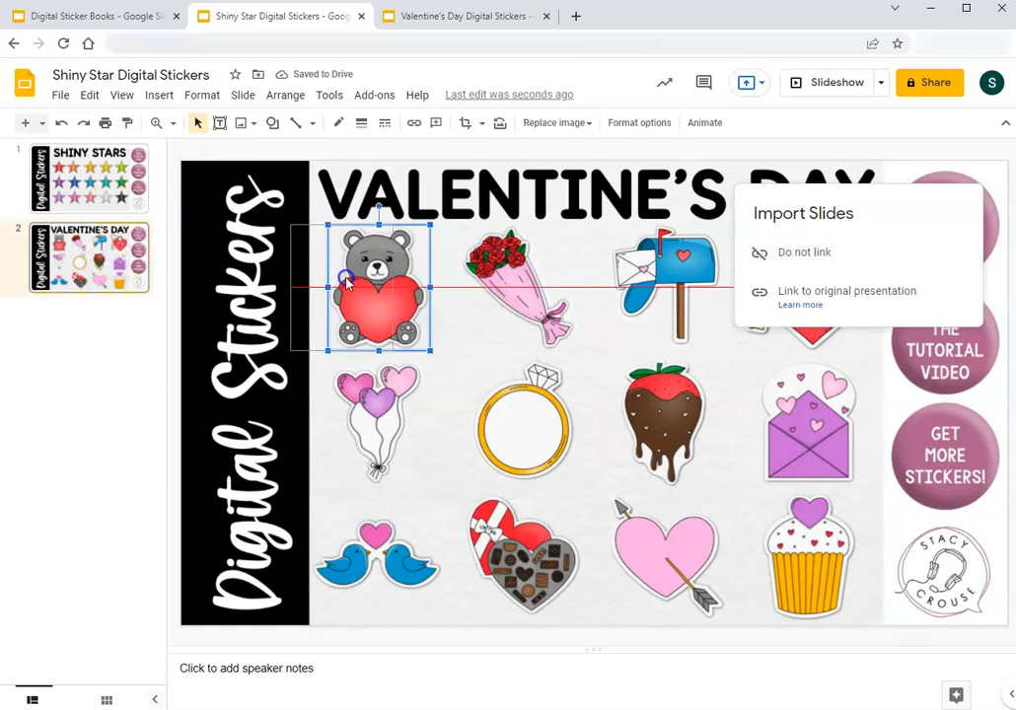
{"action": "left_click", "coordinate": [62, 122]}
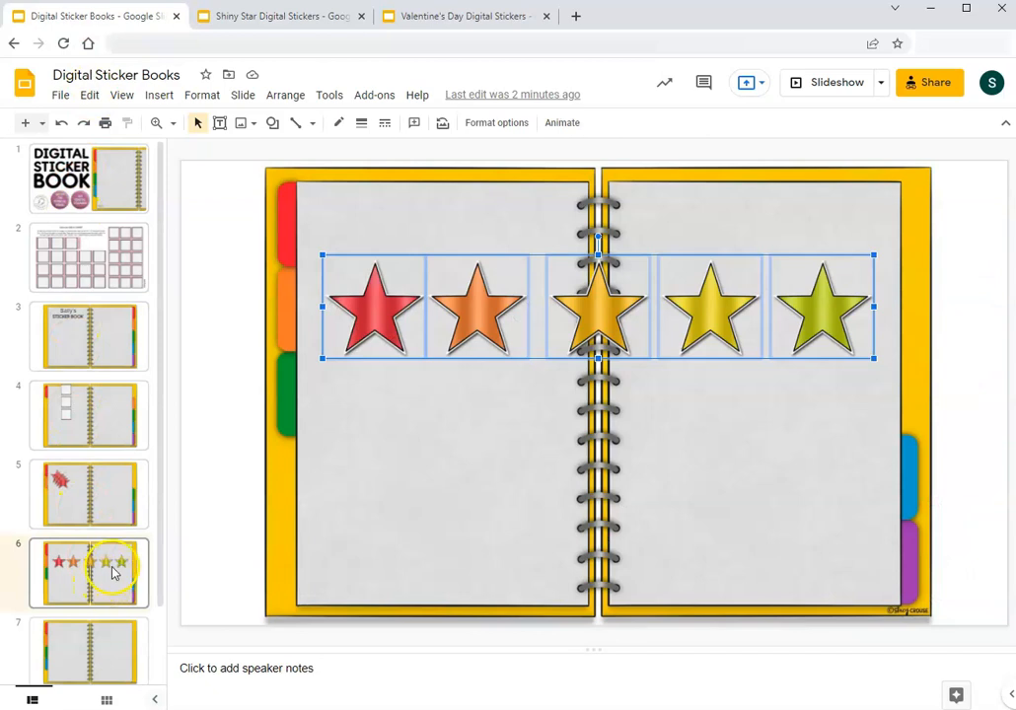
{"action": "mouse_move", "coordinate": [125, 511]}
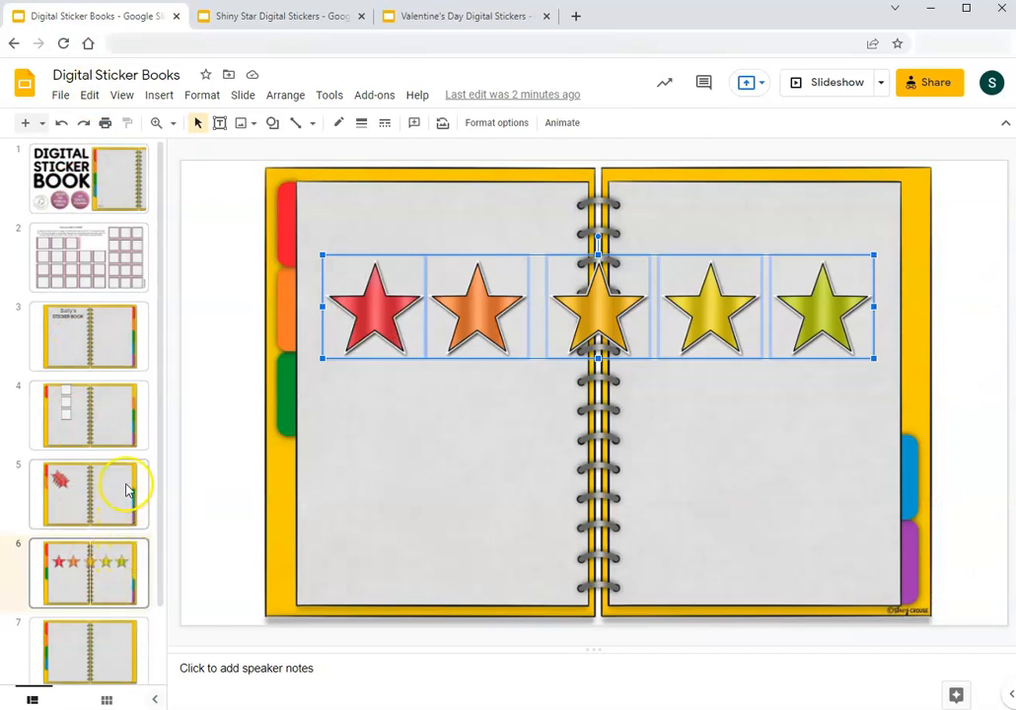
Step: Open slide 7, the blank two-page notebook spread
{"action": "left_click", "coordinate": [279, 16]}
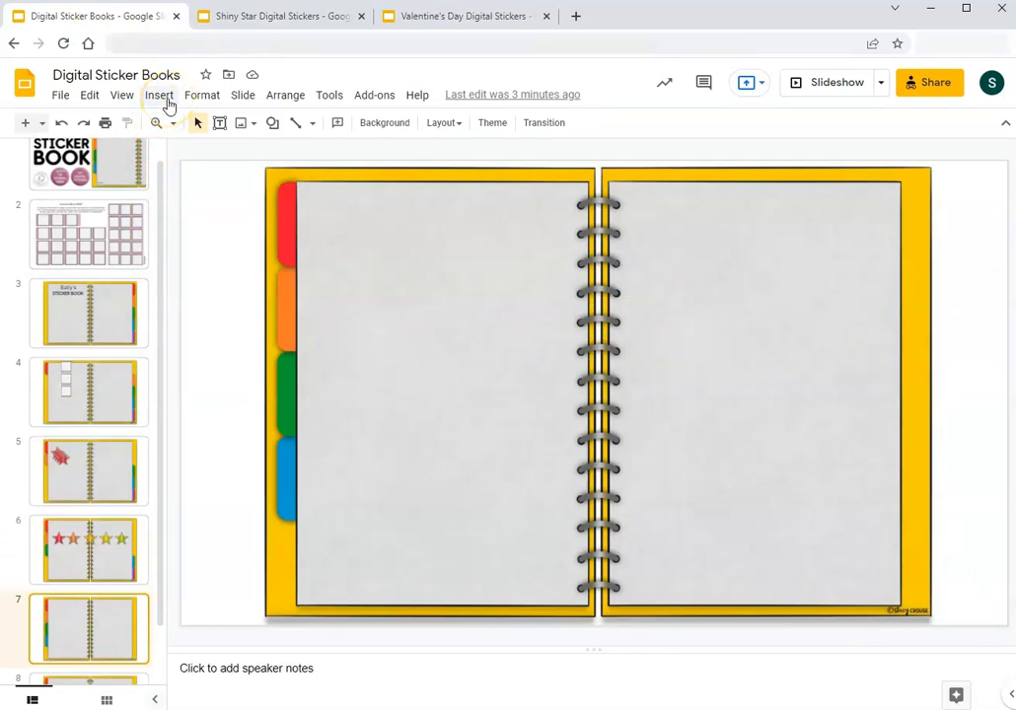
Step: Upload the pink star image to slide 7, placing it slightly smaller on the upper left page
{"action": "left_click", "coordinate": [159, 95]}
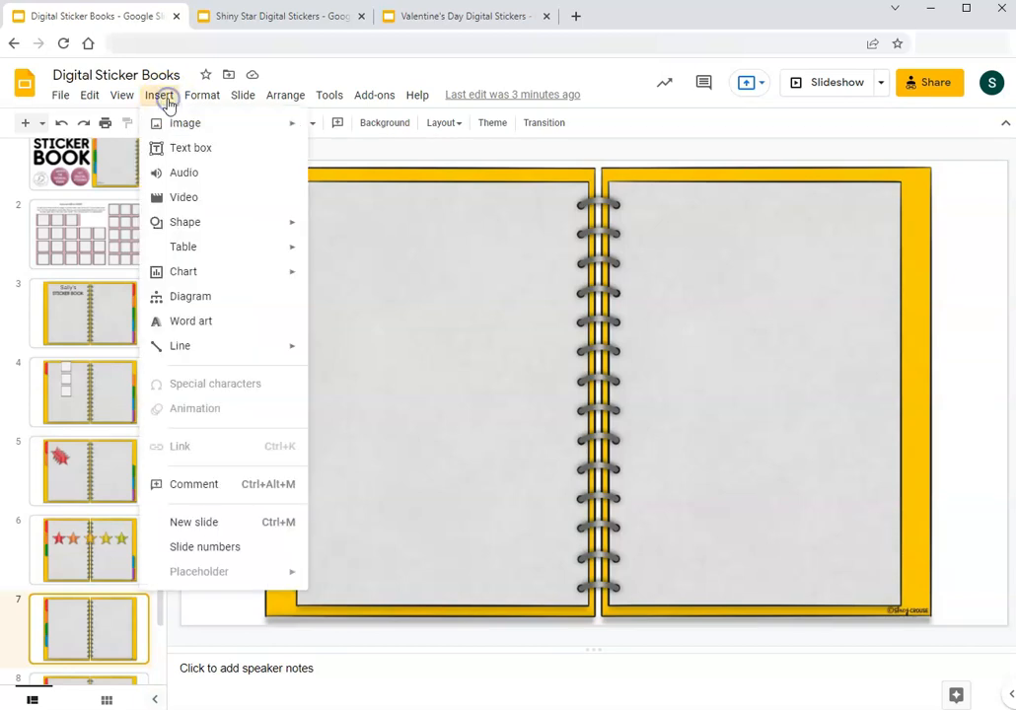
{"action": "left_click", "coordinate": [186, 122]}
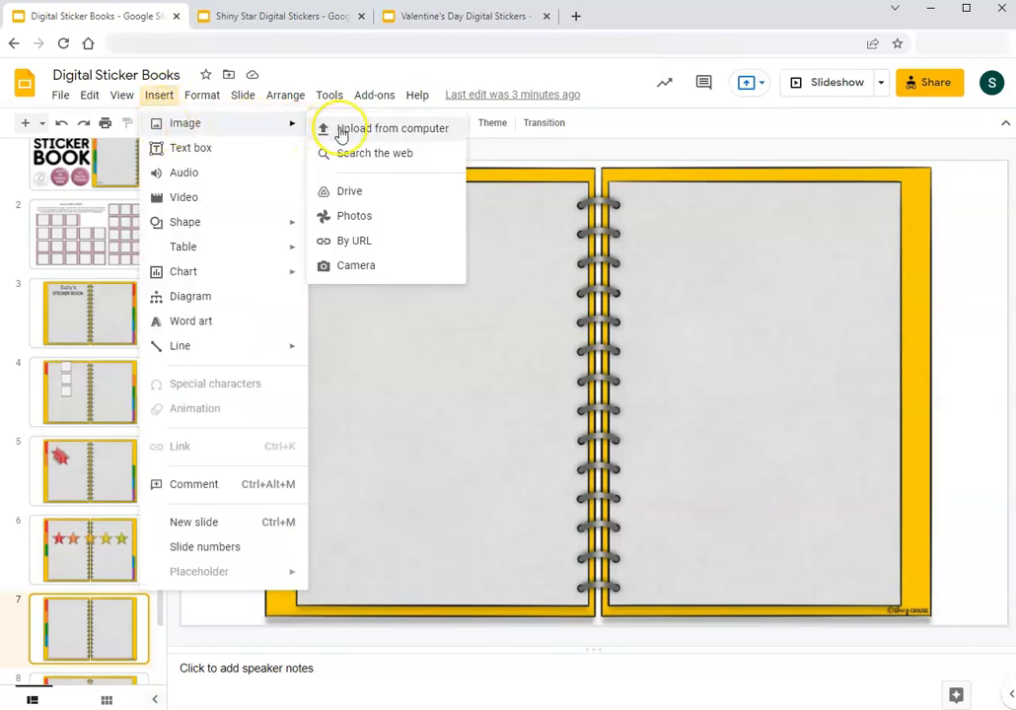
{"action": "left_click", "coordinate": [396, 129]}
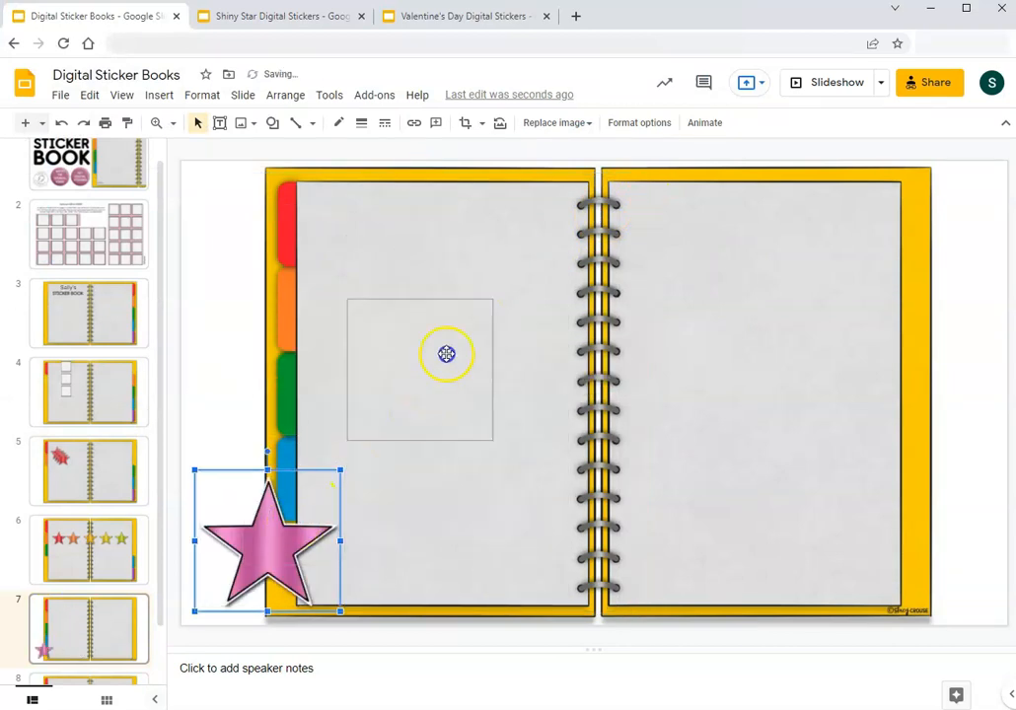
{"action": "left_click_drag", "start_coordinate": [266, 540], "coordinate": [424, 321]}
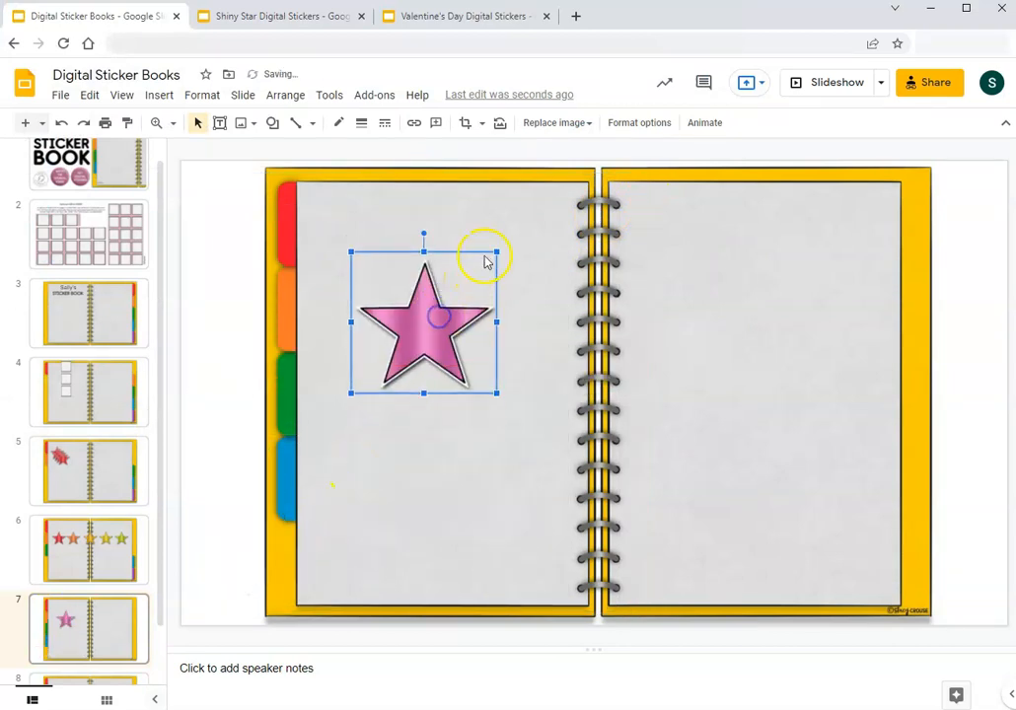
{"action": "left_click_drag", "start_coordinate": [497, 252], "coordinate": [460, 284]}
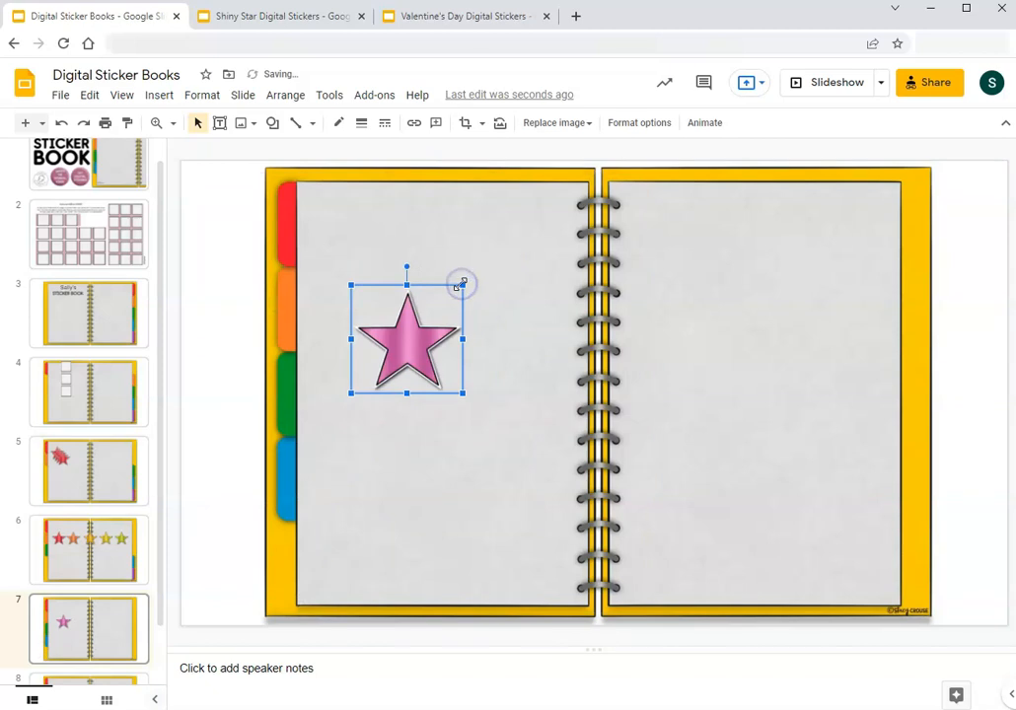
{"action": "mouse_move", "coordinate": [148, 330]}
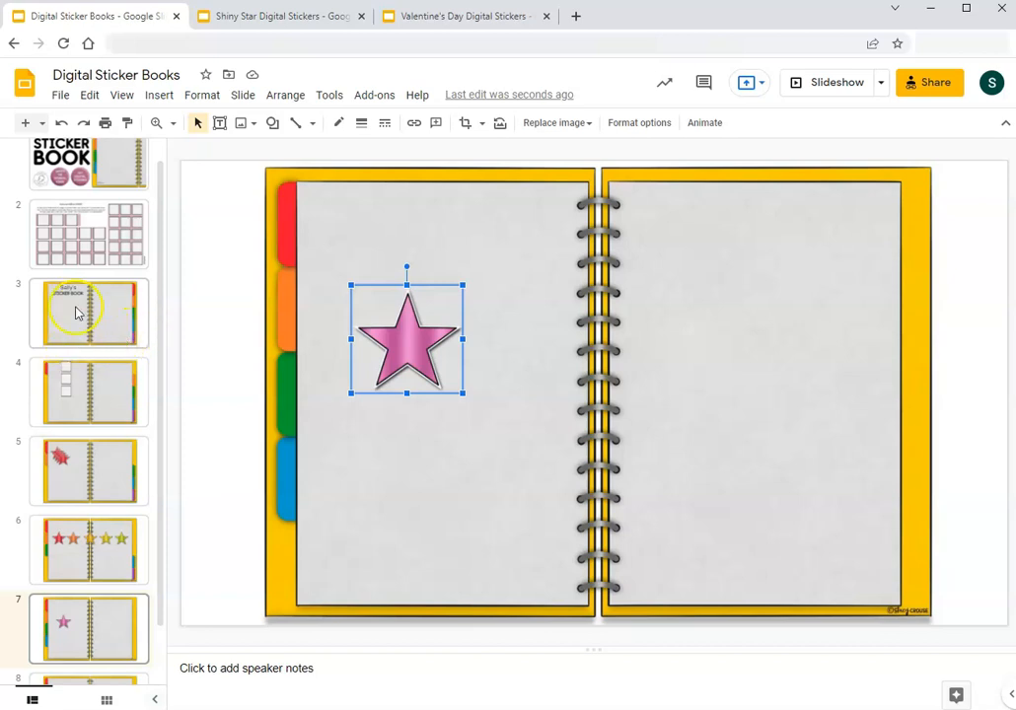
Step: View the Optional: ADD A CHART templates slide in the thumbnail list
{"action": "left_click", "coordinate": [89, 233]}
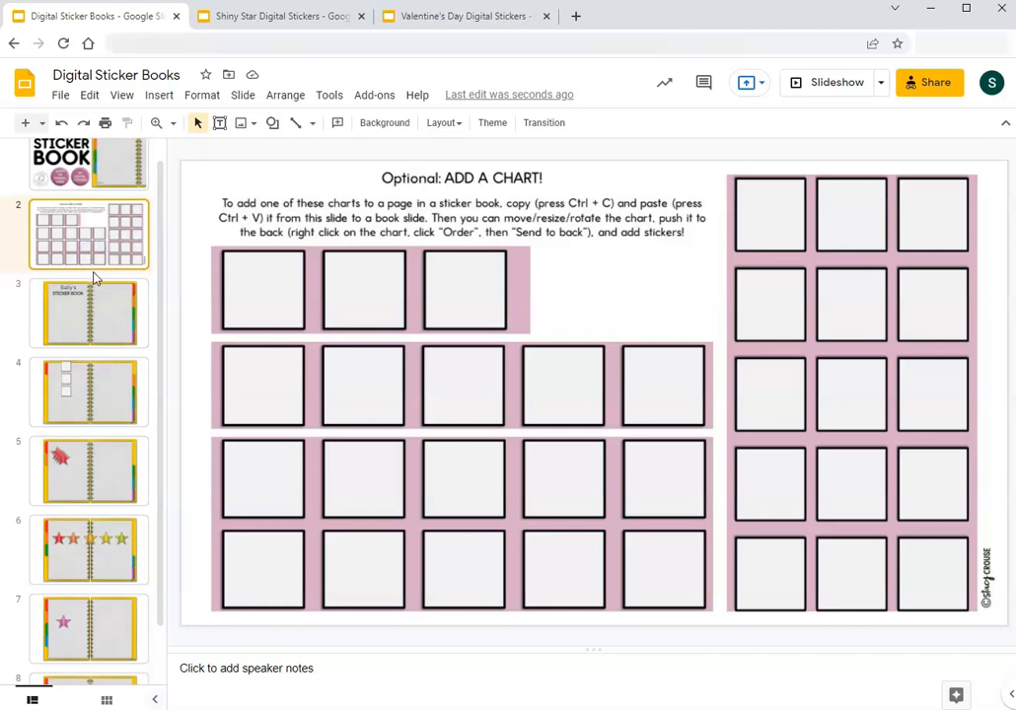
{"action": "mouse_move", "coordinate": [114, 371]}
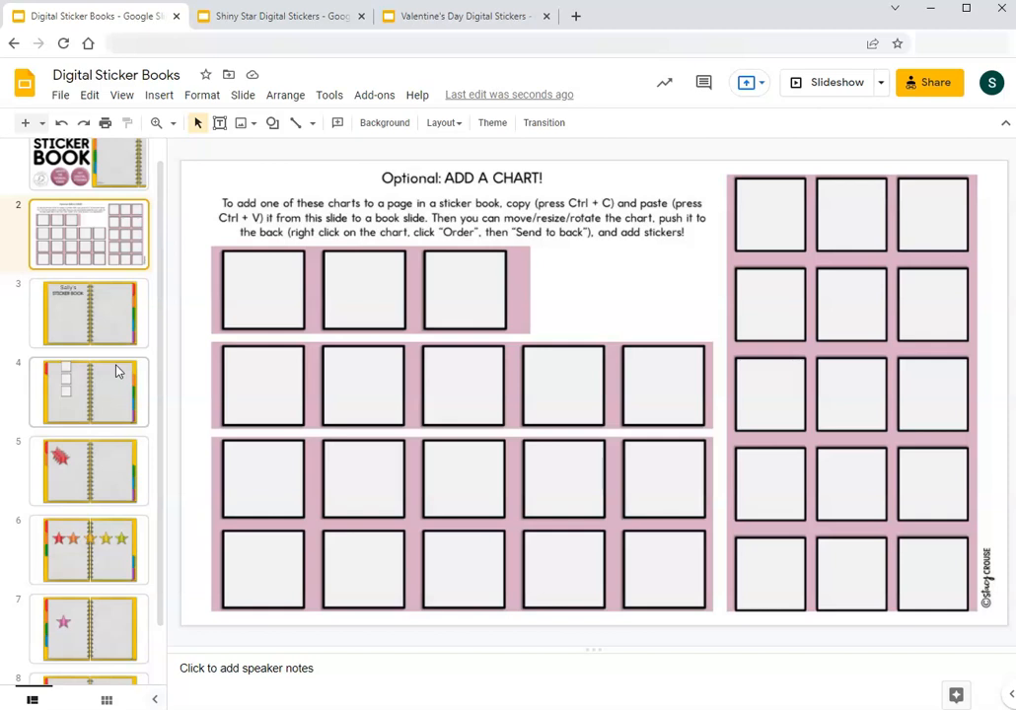
{"action": "mouse_move", "coordinate": [138, 365]}
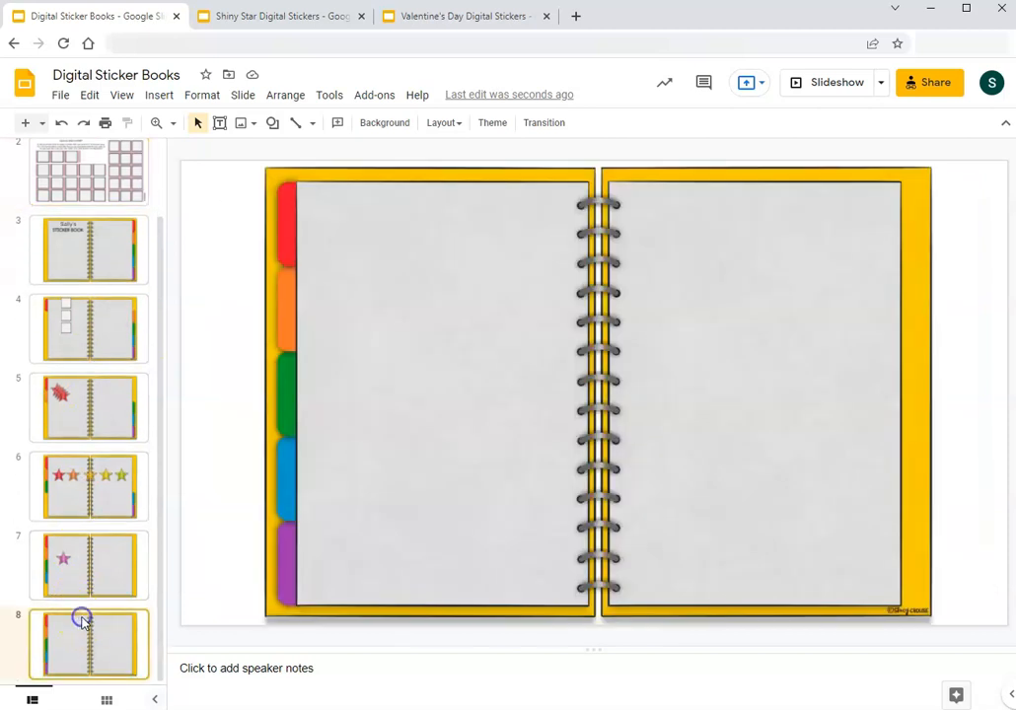
{"action": "mouse_move", "coordinate": [354, 474]}
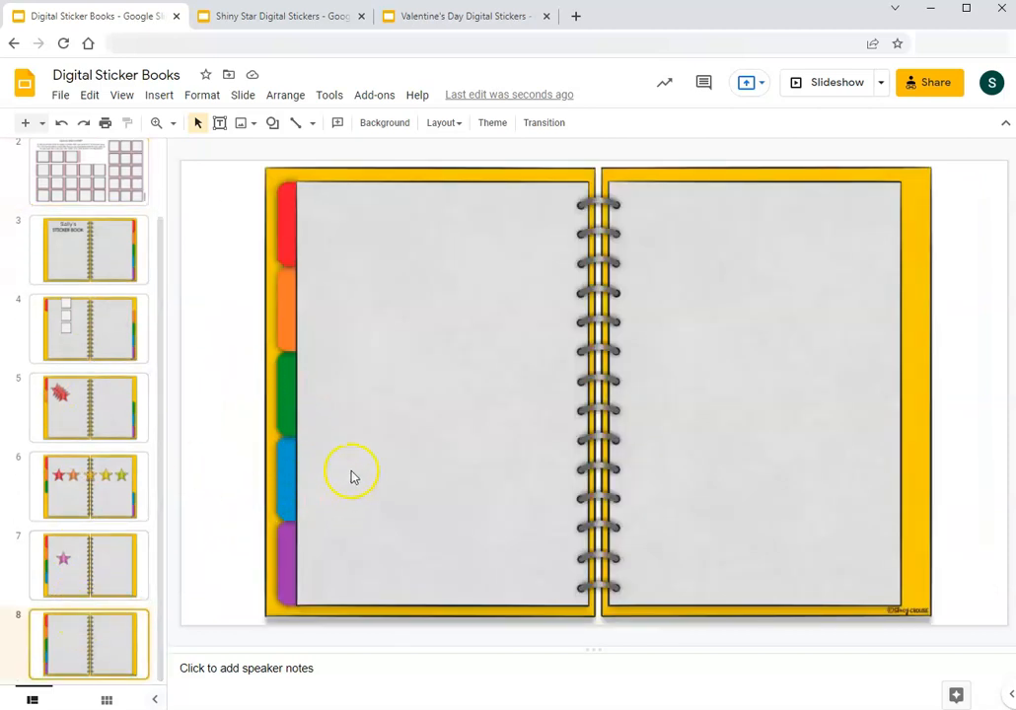
{"action": "mouse_move", "coordinate": [348, 460]}
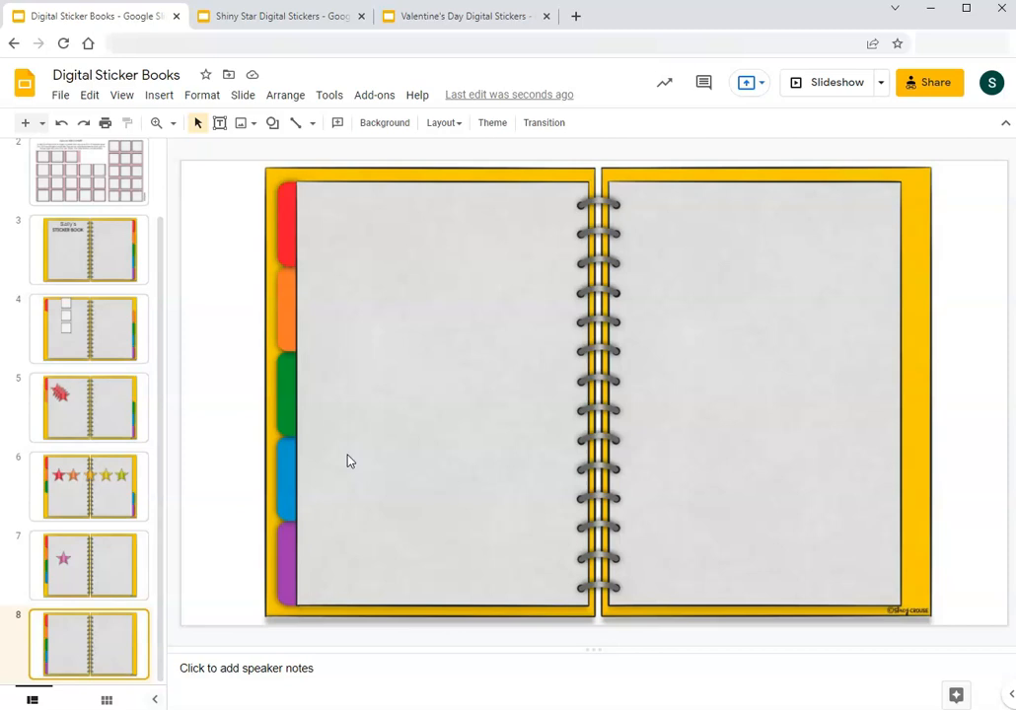
{"action": "mouse_move", "coordinate": [394, 446]}
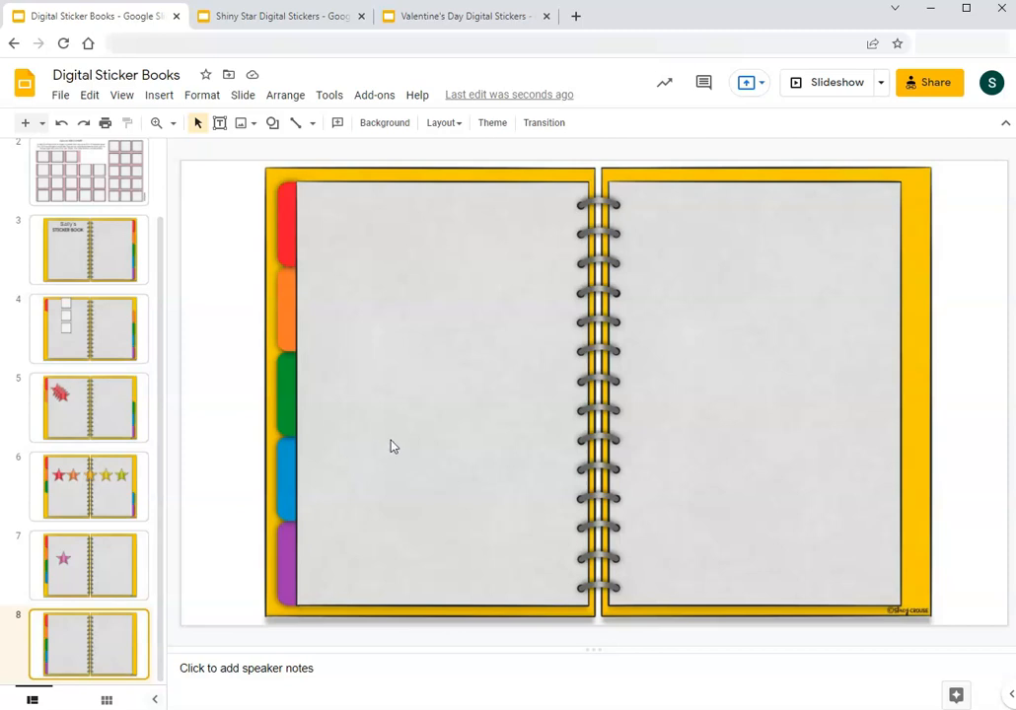
Step: Copy the Valentine stickers from the Valentine's Day Digital Stickers presentation back to the sticker book
{"action": "left_click", "coordinate": [464, 16]}
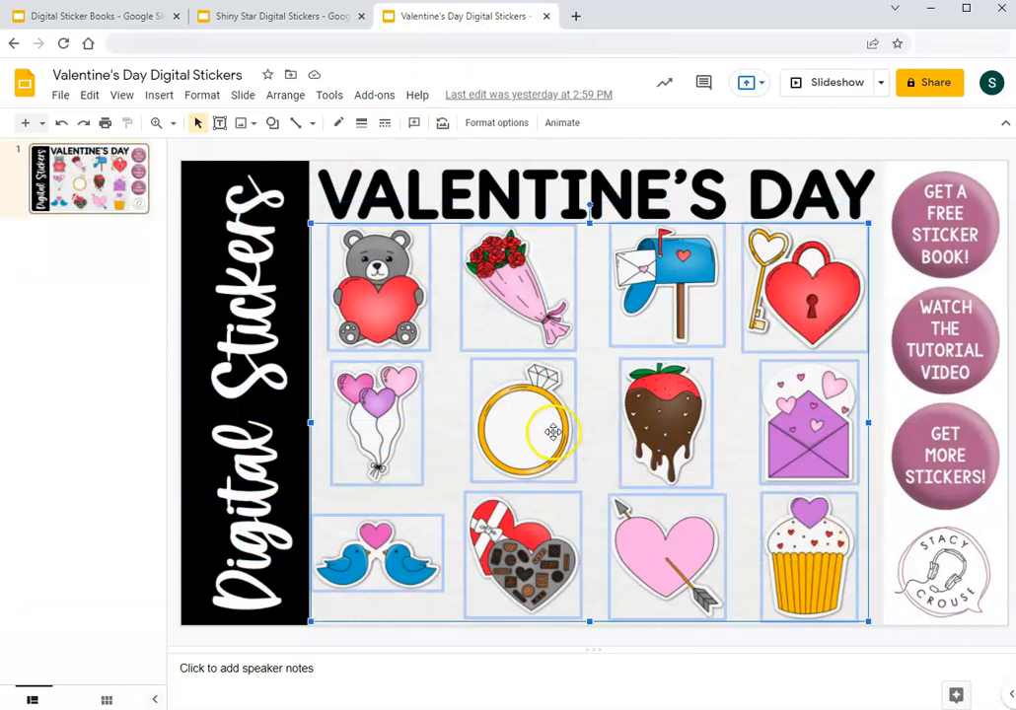
{"action": "right_click", "coordinate": [553, 431]}
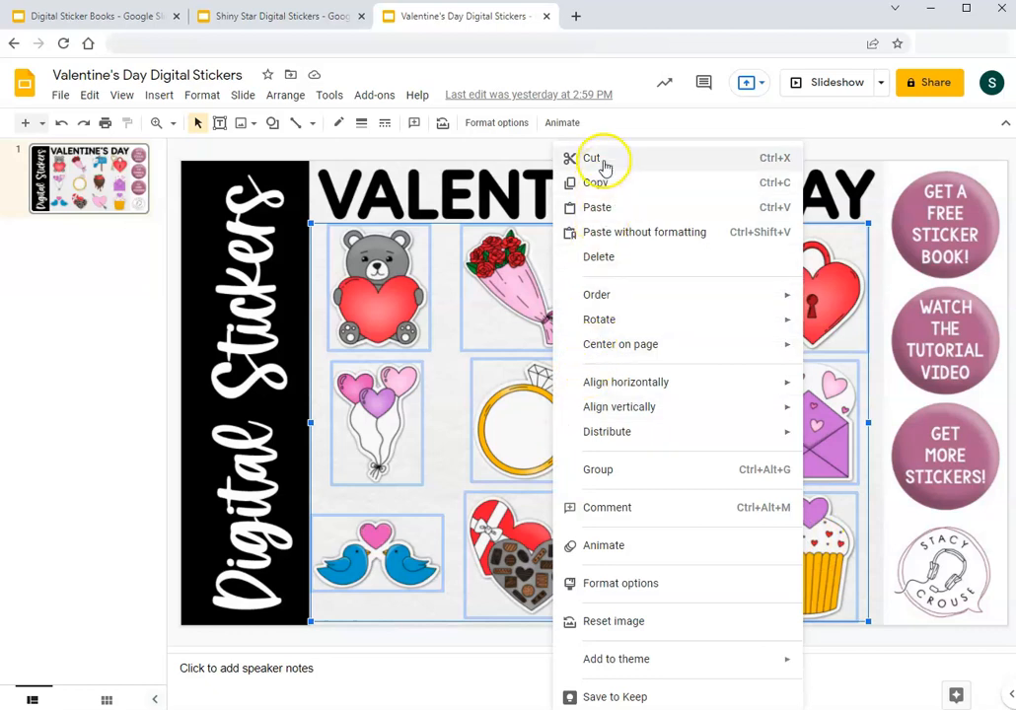
{"action": "left_click", "coordinate": [429, 330]}
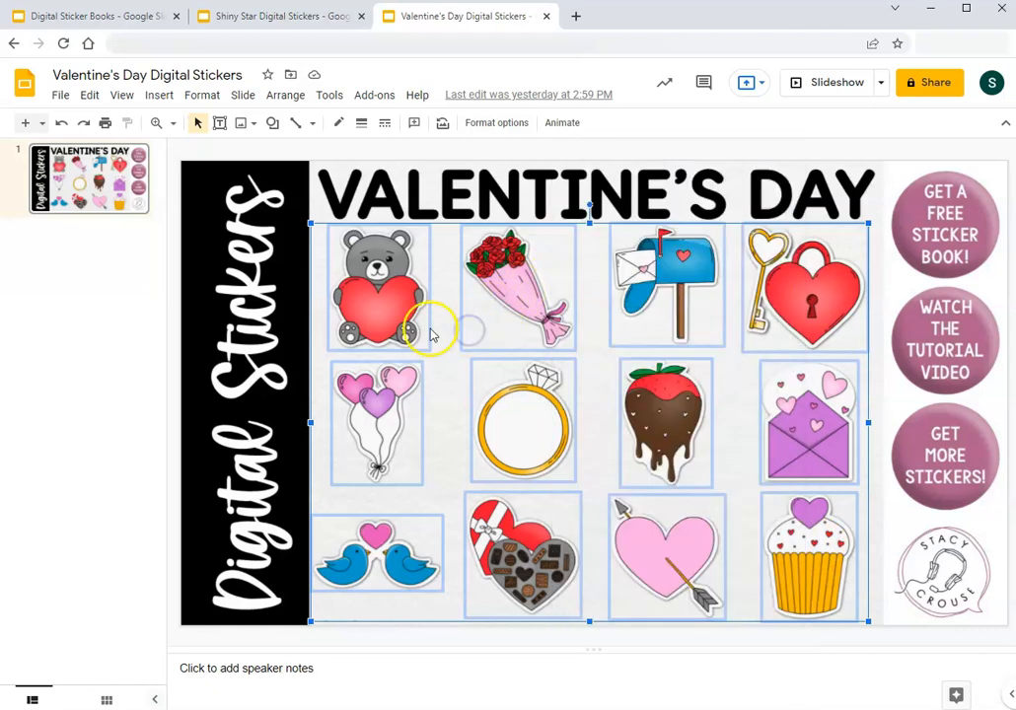
{"action": "left_click", "coordinate": [94, 16]}
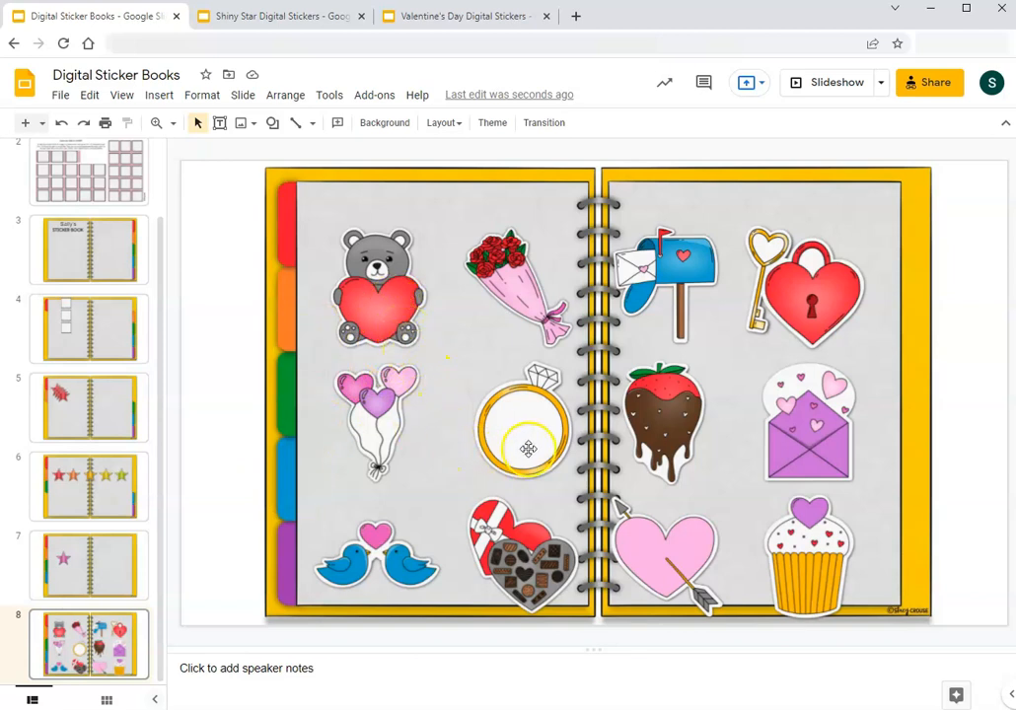
Step: Select the teddy bear sticker at the top left of slide 8
{"action": "left_click", "coordinate": [377, 286]}
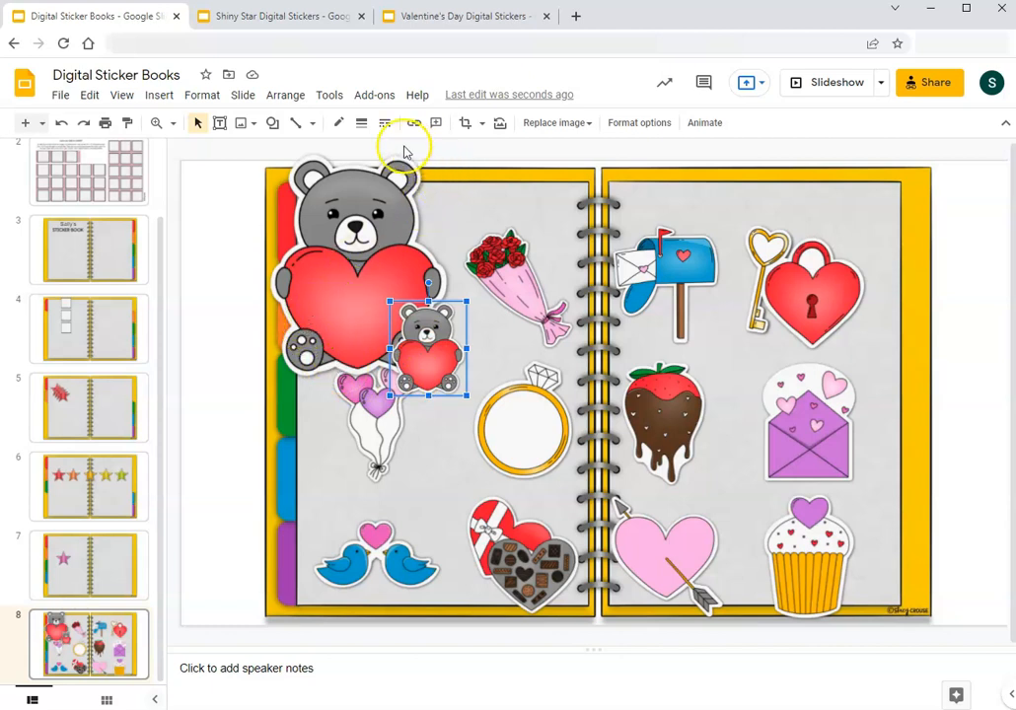
Step: Add a text box labelled 'flower' just above the bouquet sticker
{"action": "left_click", "coordinate": [219, 123]}
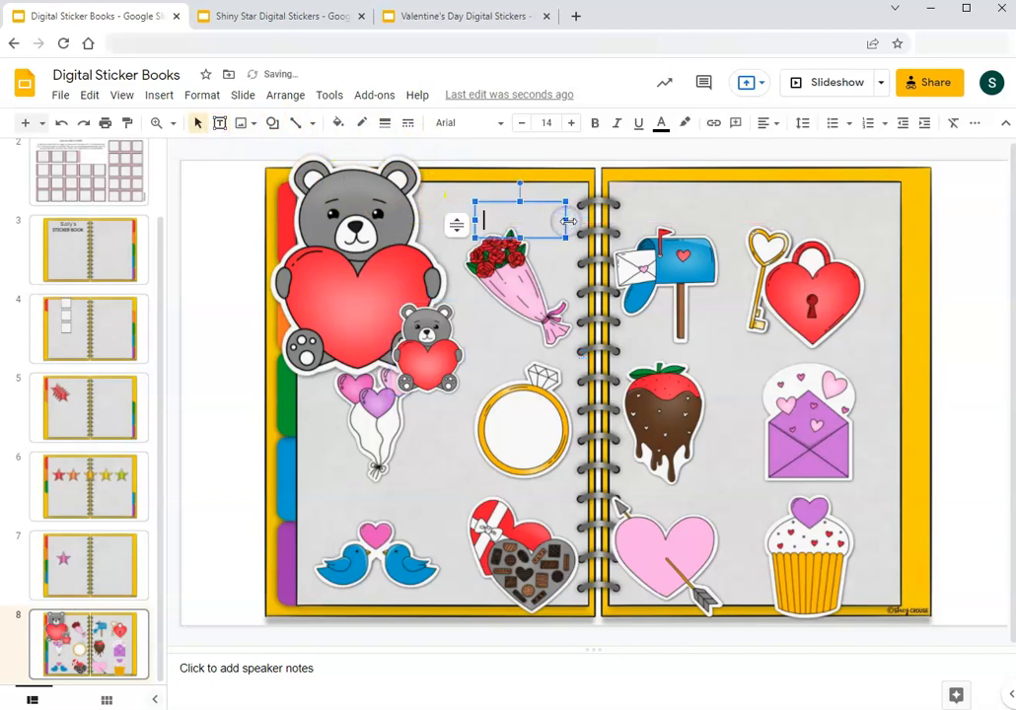
{"action": "type", "text": "flowers"}
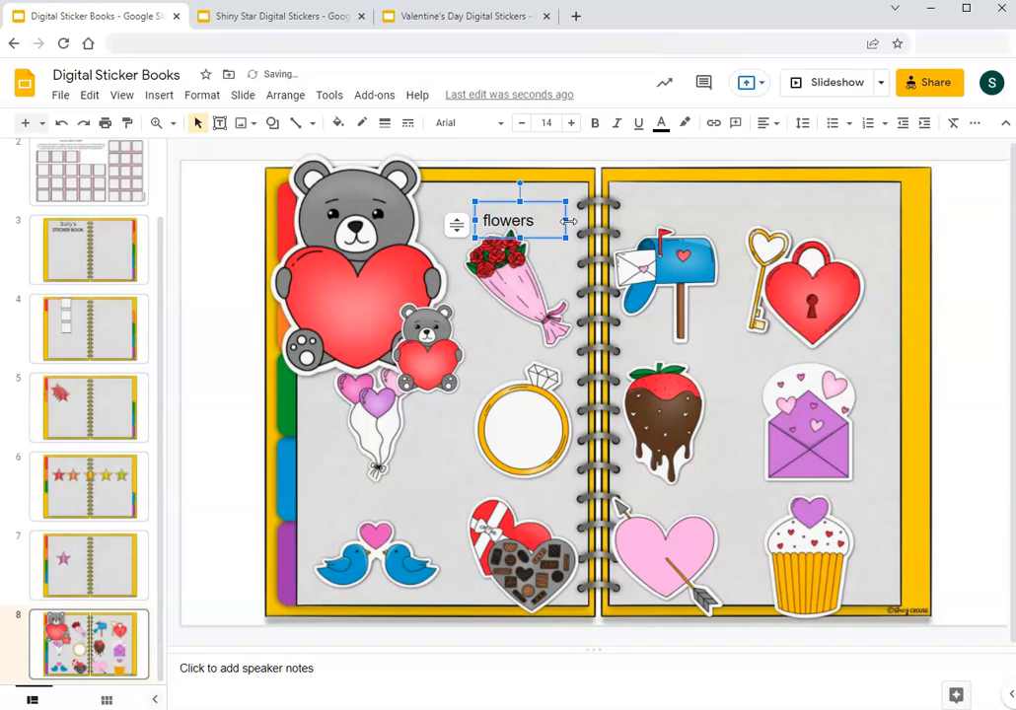
{"action": "mouse_move", "coordinate": [561, 227]}
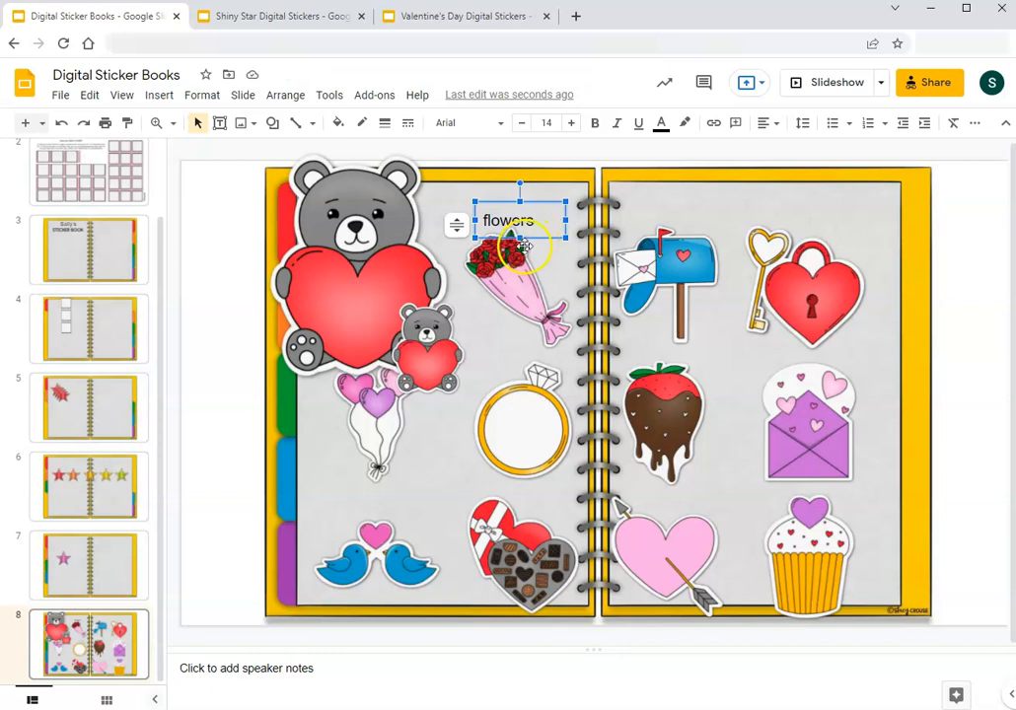
{"action": "mouse_move", "coordinate": [335, 385]}
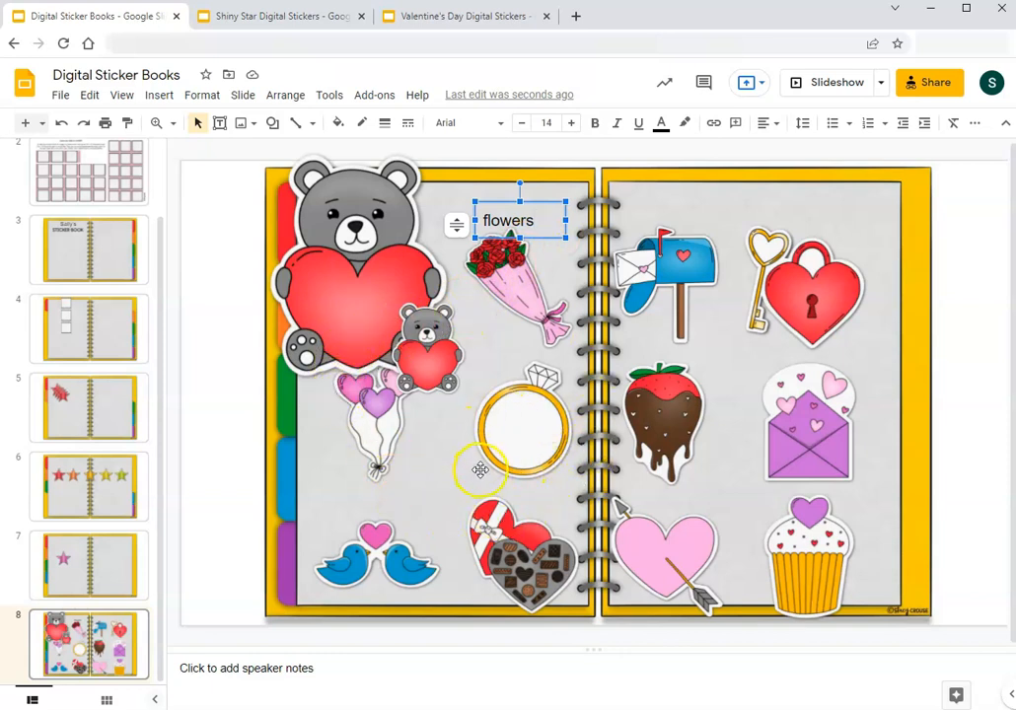
{"action": "mouse_move", "coordinate": [476, 468]}
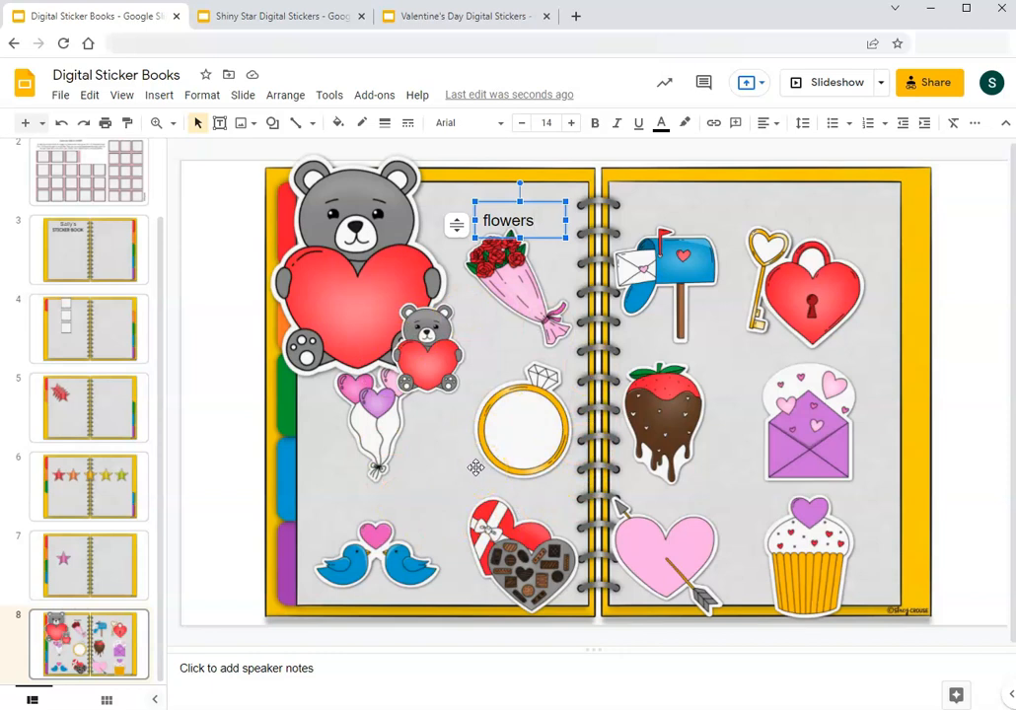
{"action": "mouse_move", "coordinate": [630, 436]}
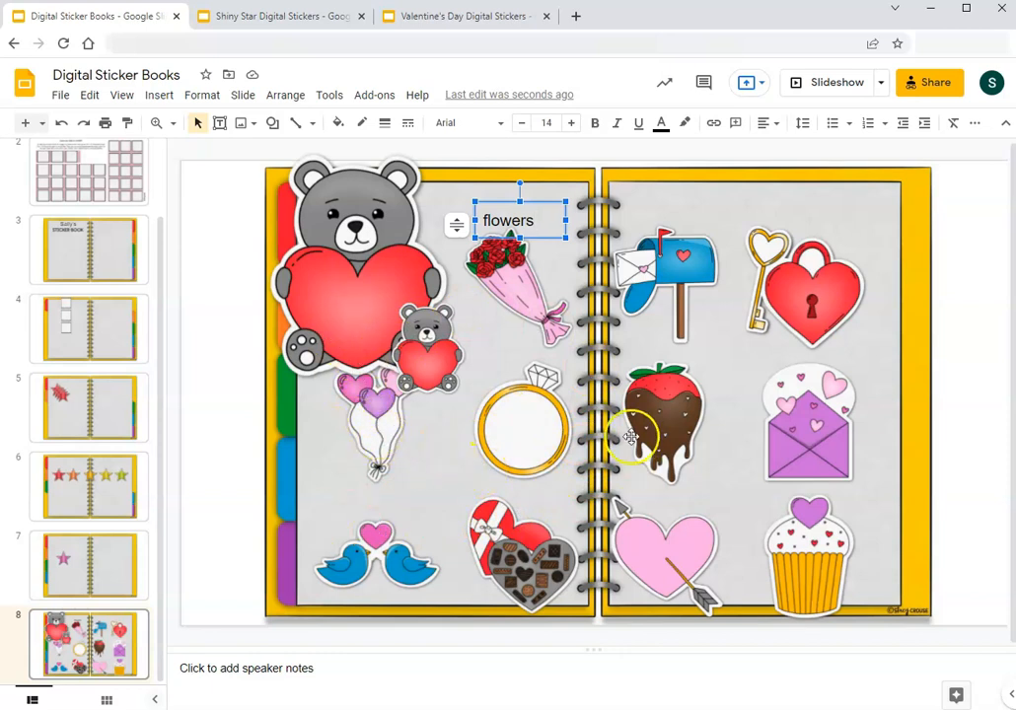
{"action": "mouse_move", "coordinate": [367, 412]}
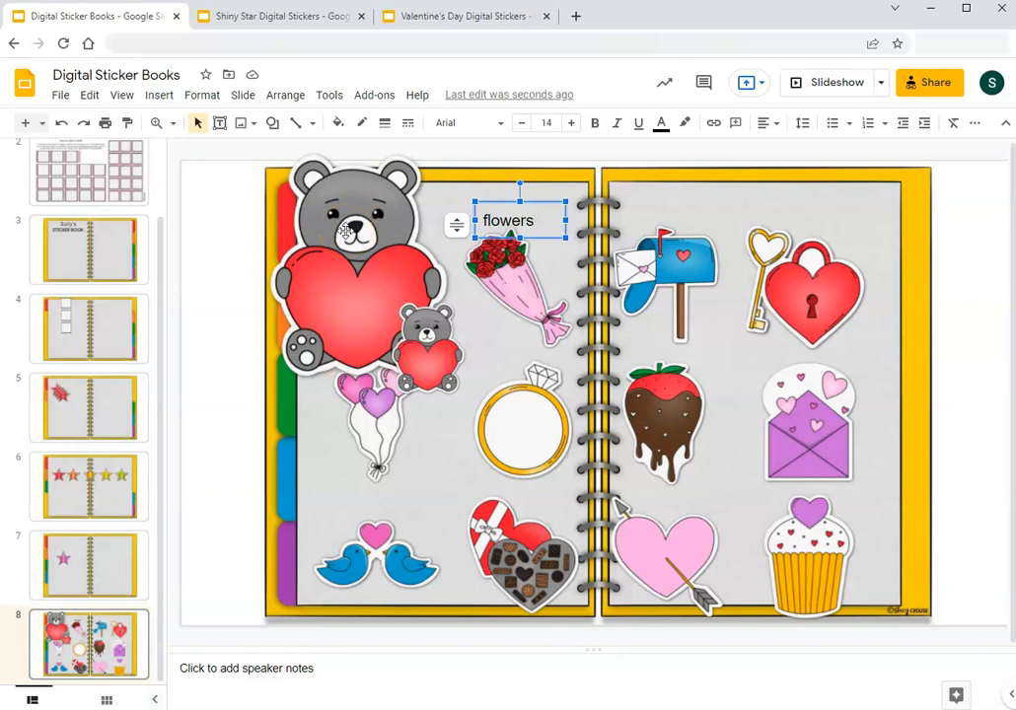
{"action": "mouse_move", "coordinate": [272, 122]}
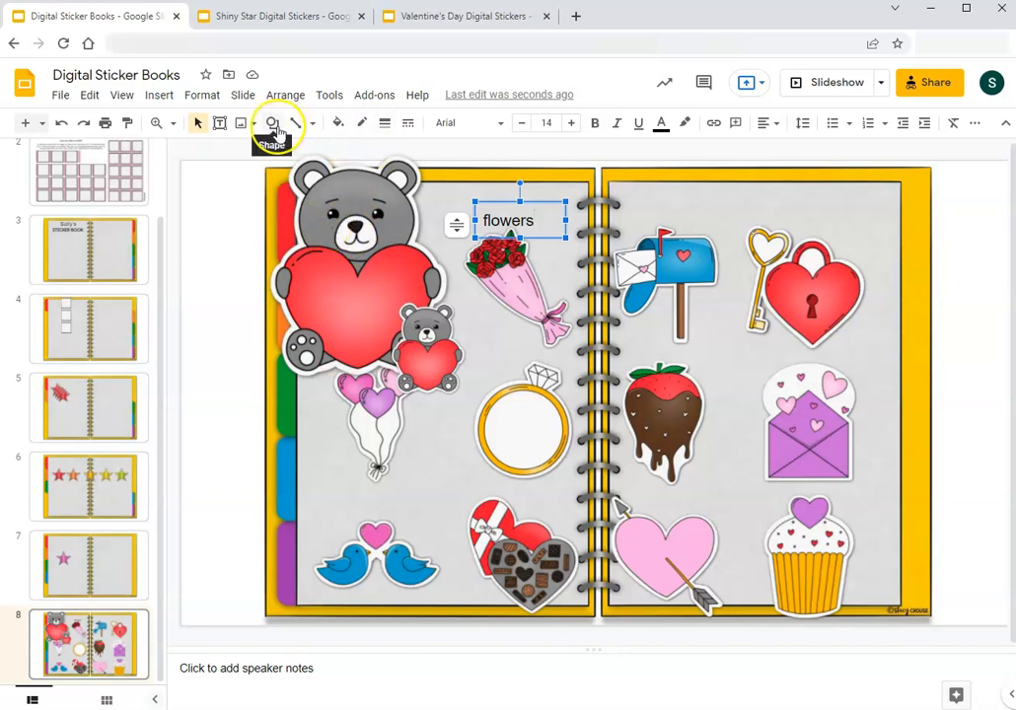
{"action": "left_click", "coordinate": [271, 123]}
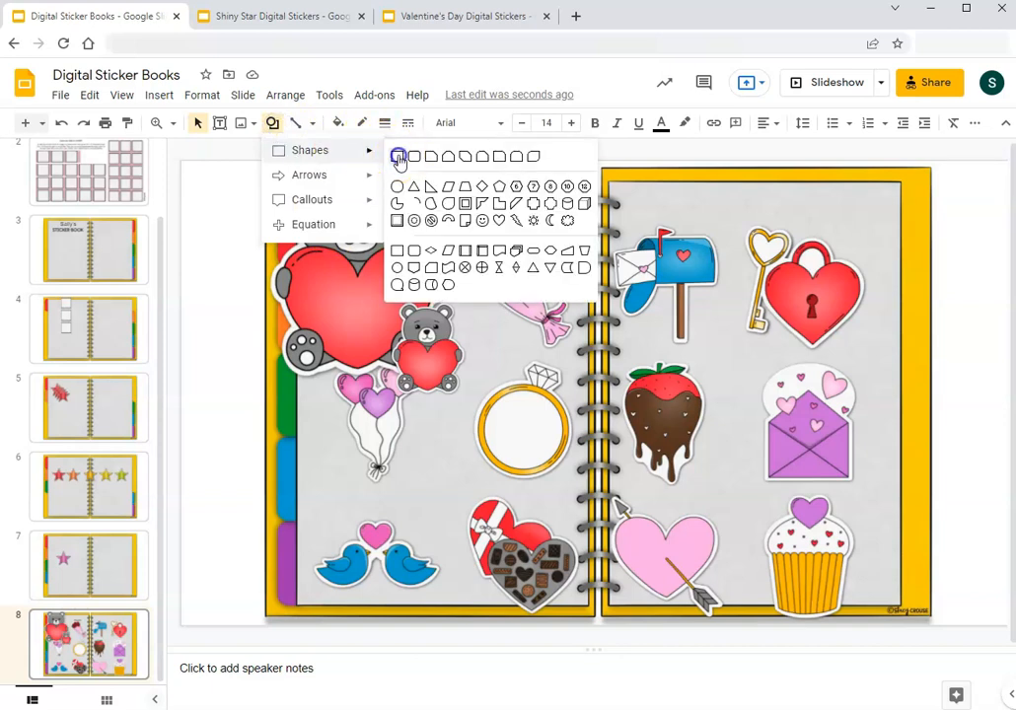